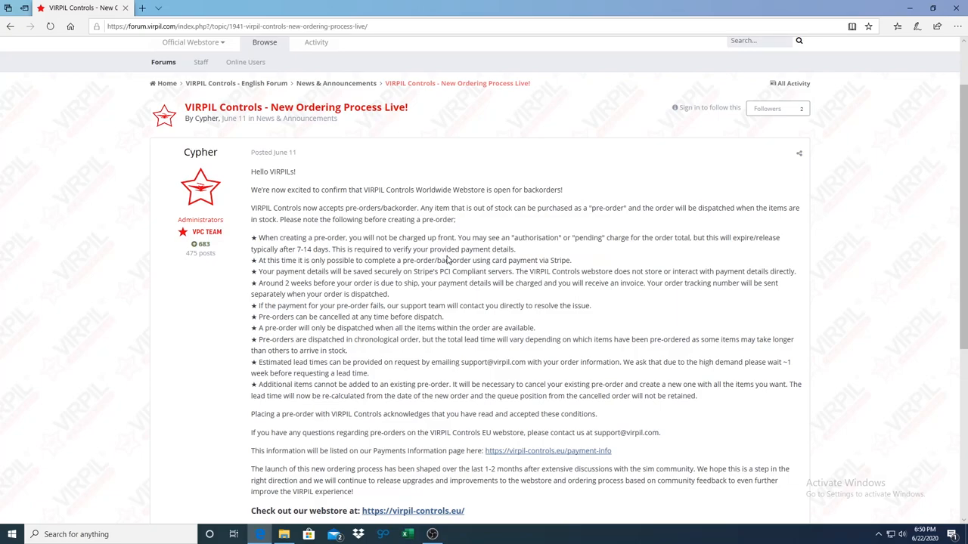
mouse_move(475, 280)
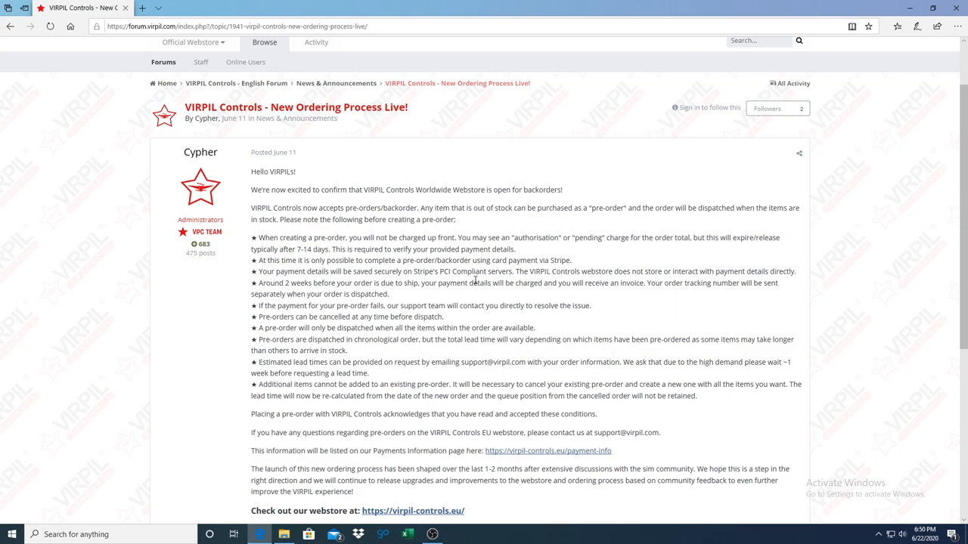
mouse_move(387, 154)
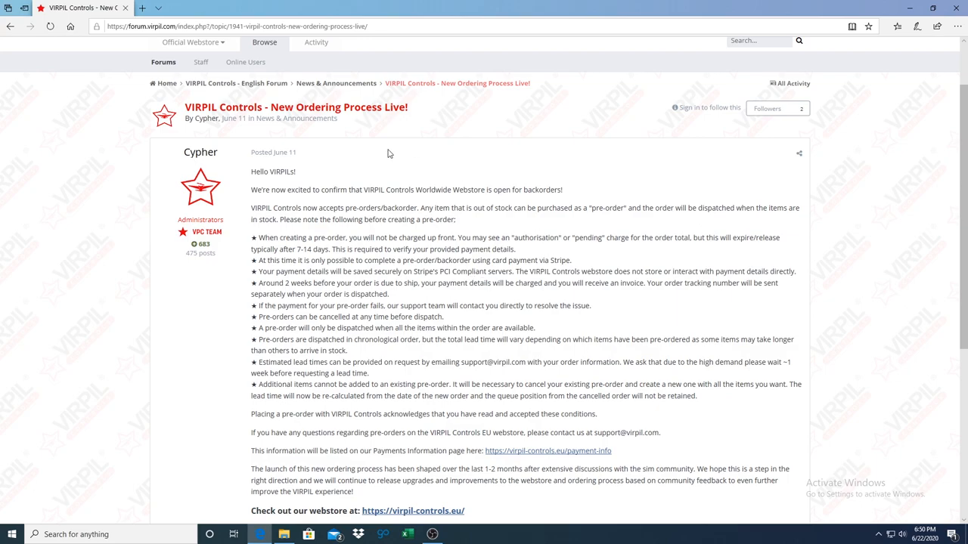
Highlight the word 'Stripe' in the card-payment point and scroll to the post's sign-off
scroll("down", 3)
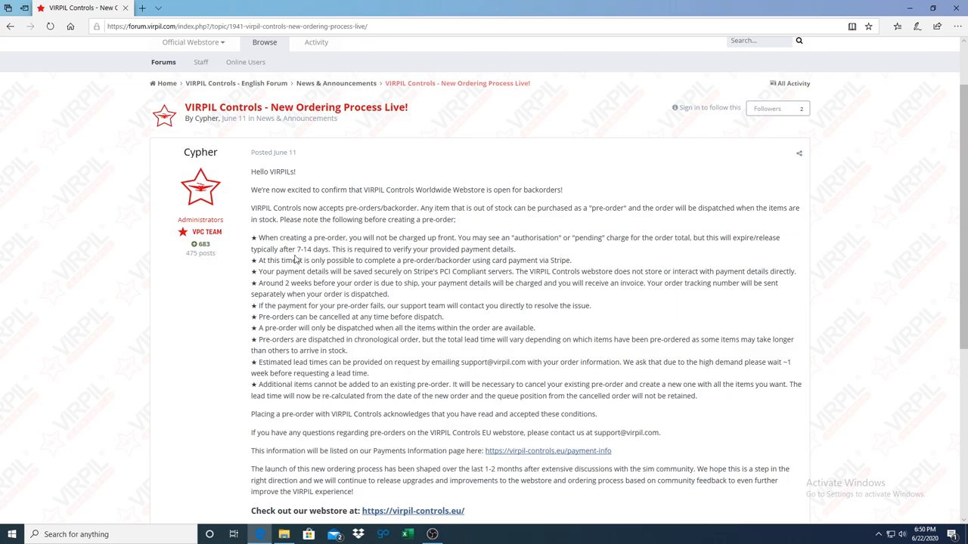
mouse_move(281, 248)
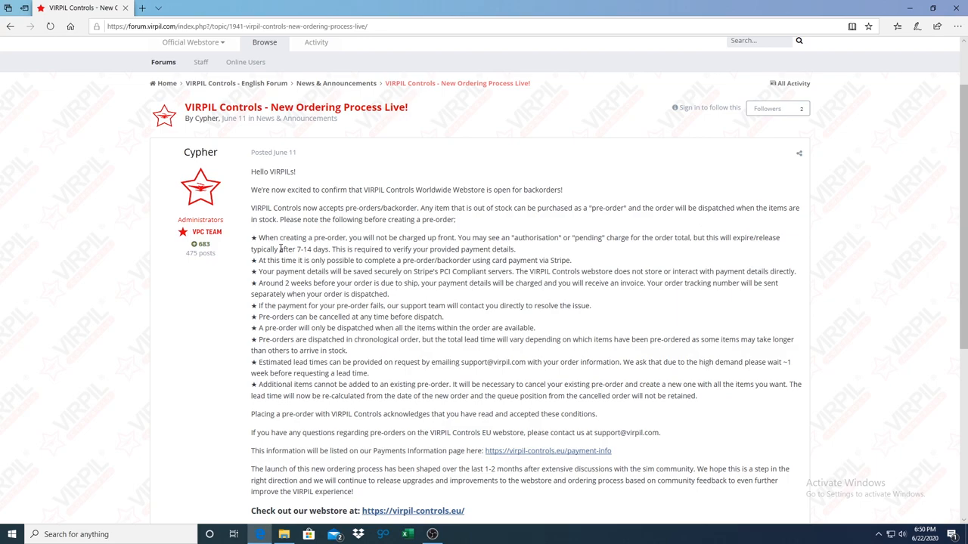
mouse_move(613, 221)
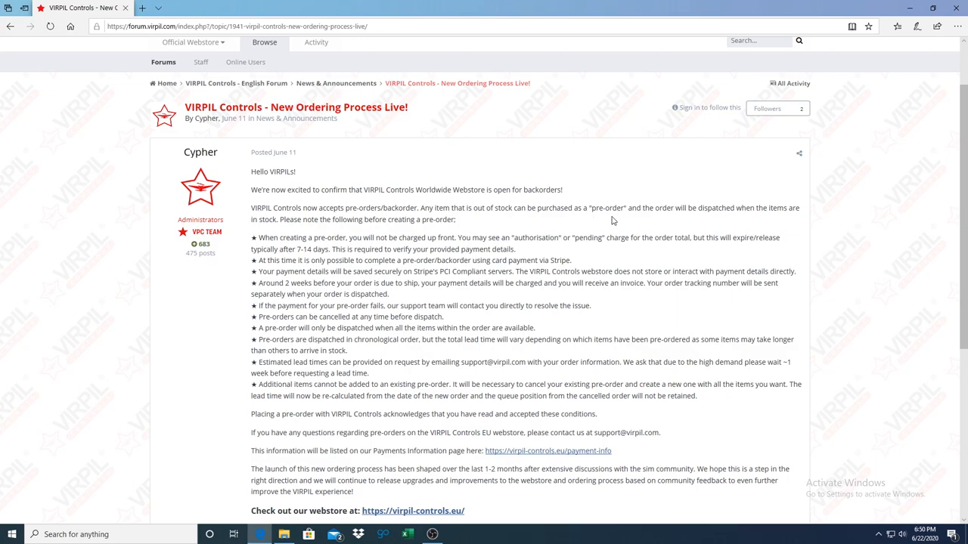
mouse_move(568, 239)
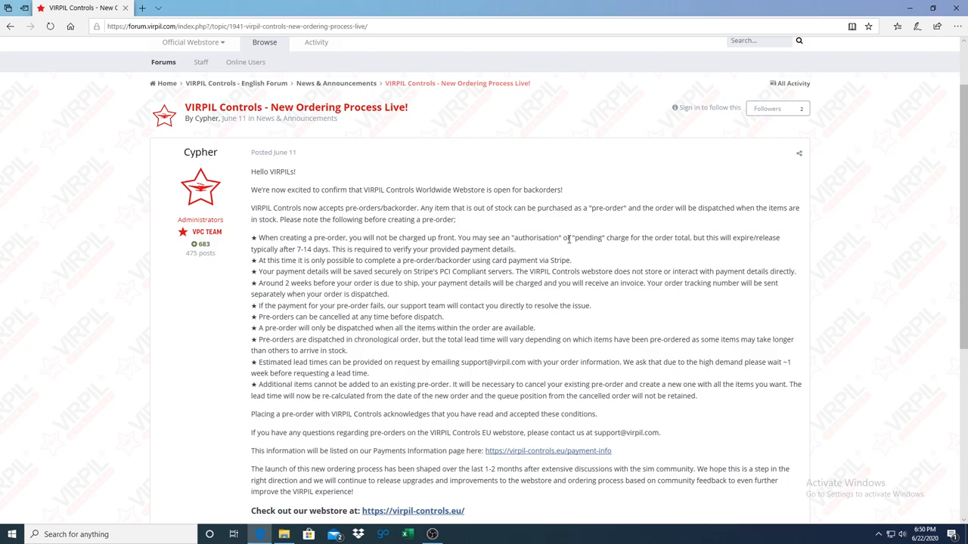
mouse_move(299, 265)
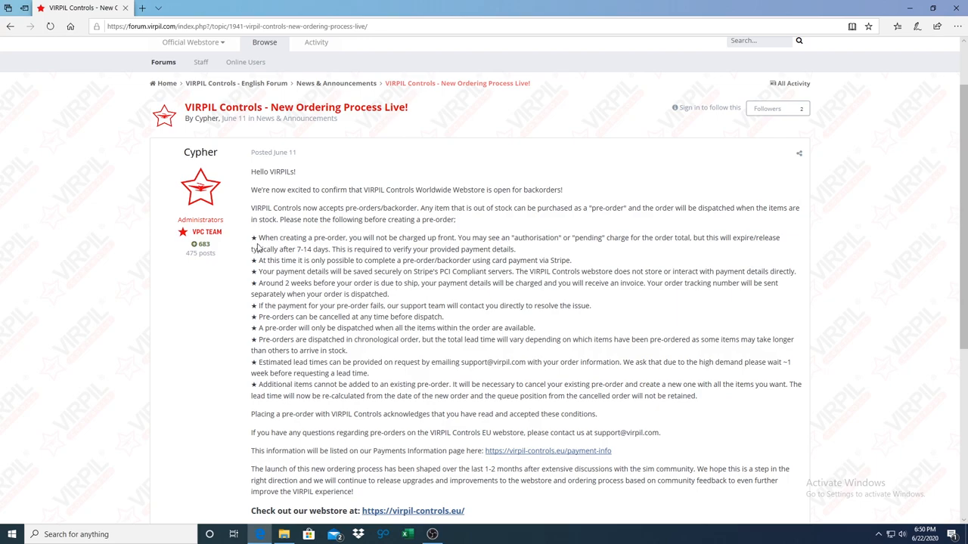
mouse_move(348, 248)
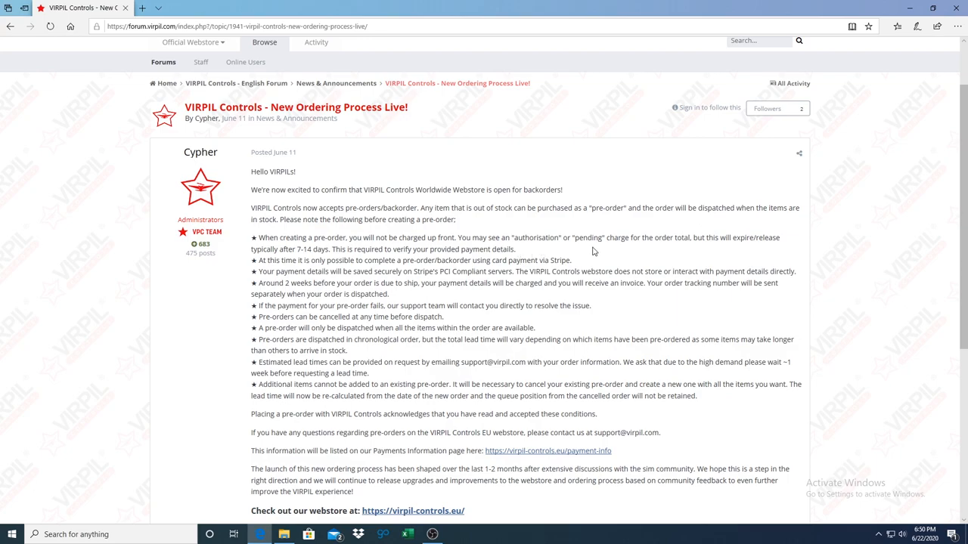
mouse_move(293, 260)
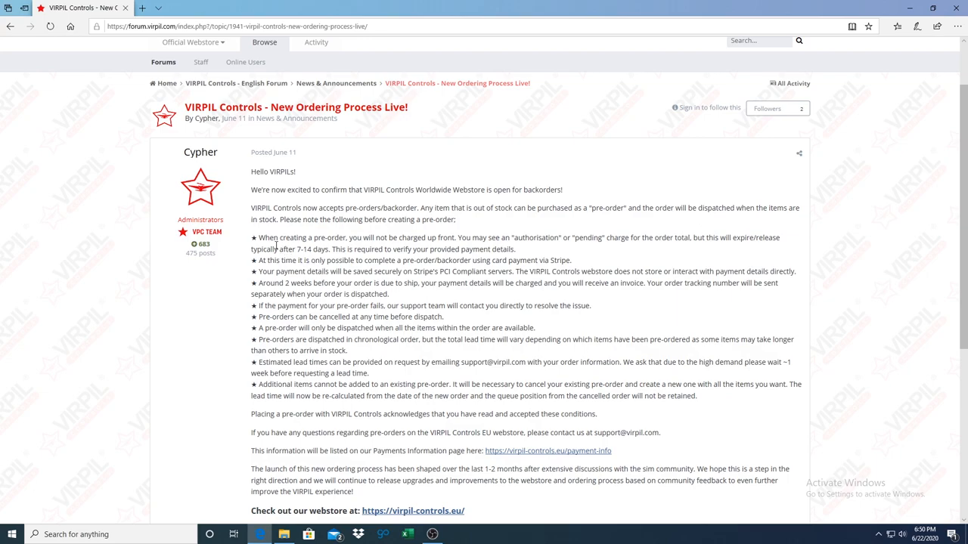
mouse_move(553, 257)
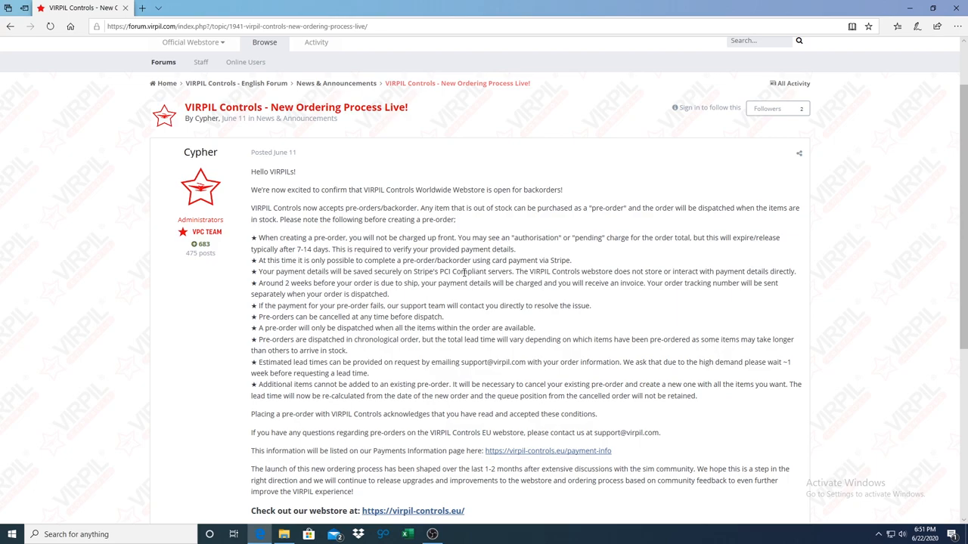
mouse_move(552, 273)
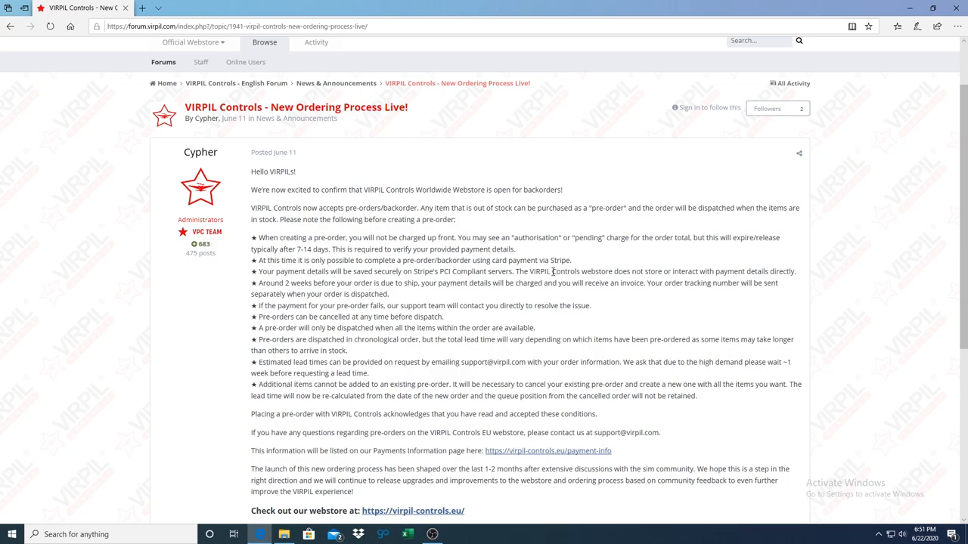
double_click(559, 260)
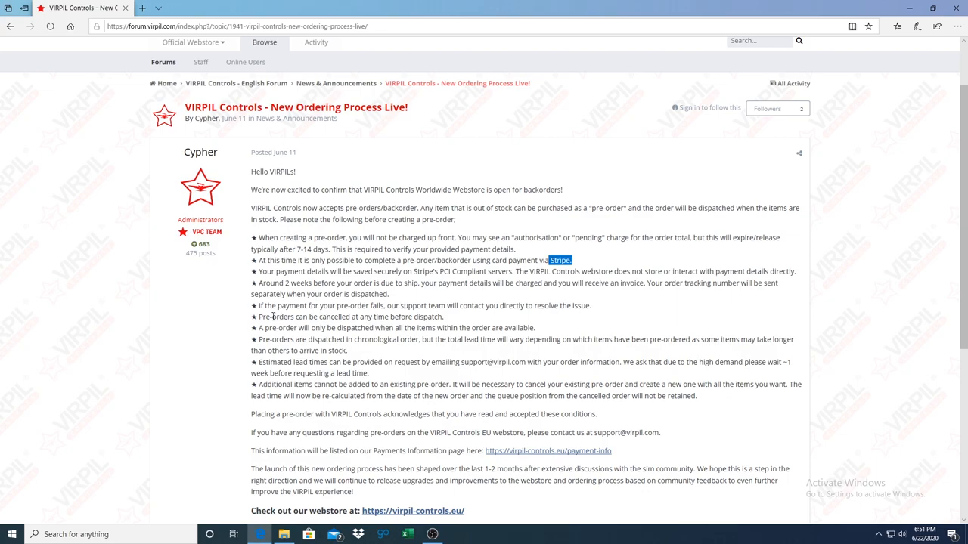
mouse_move(282, 294)
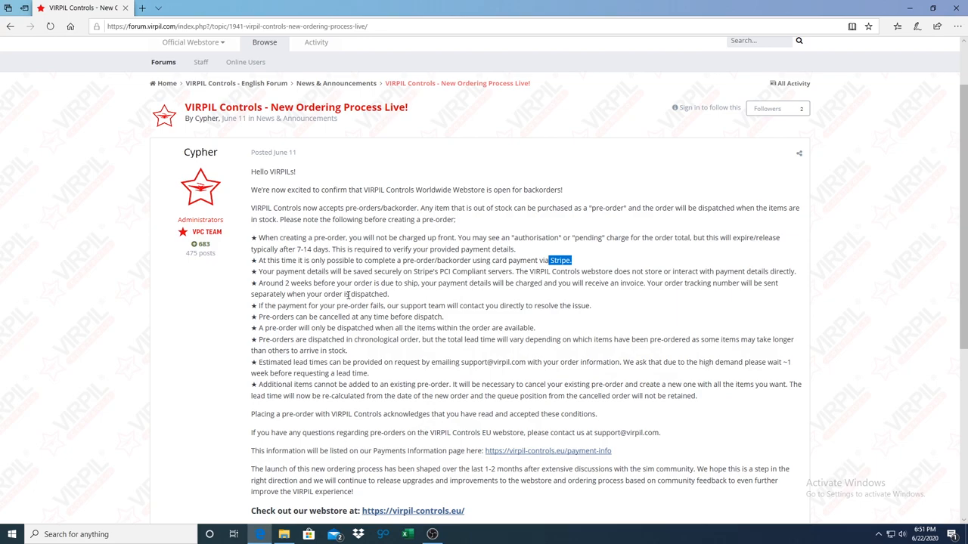
mouse_move(433, 296)
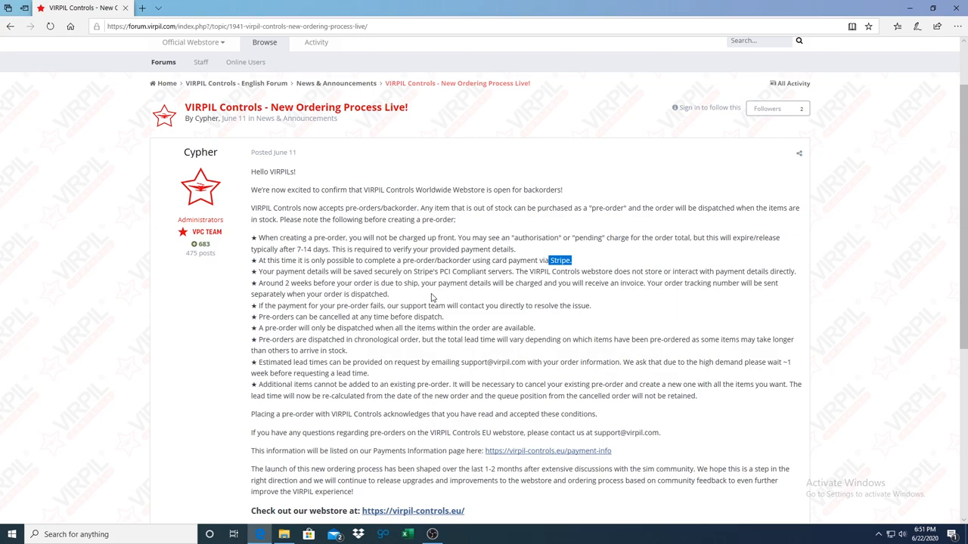
mouse_move(629, 299)
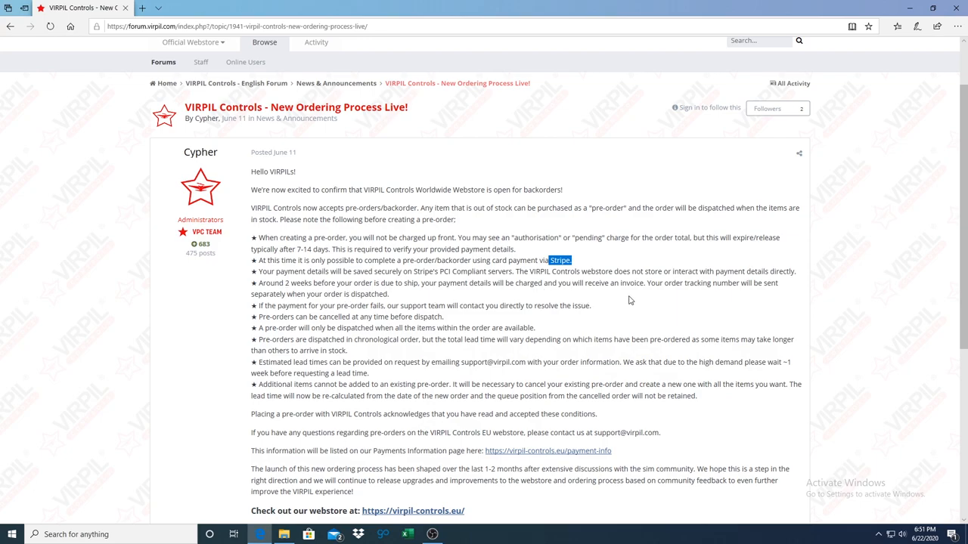
mouse_move(478, 295)
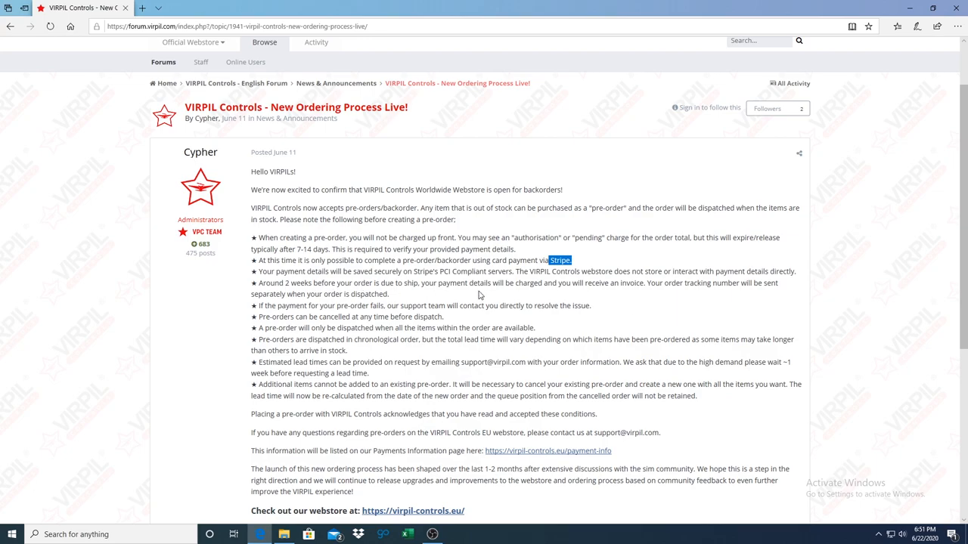
mouse_move(643, 317)
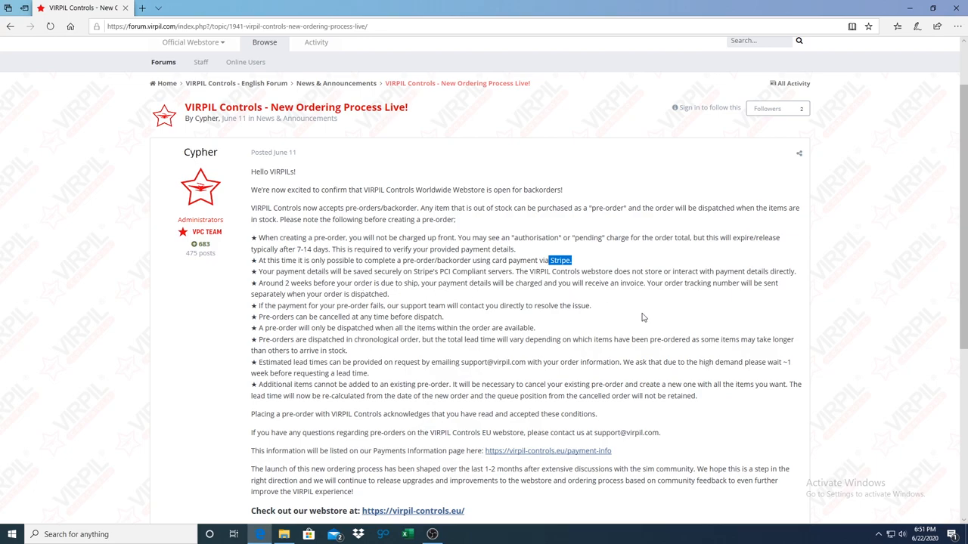
mouse_move(285, 323)
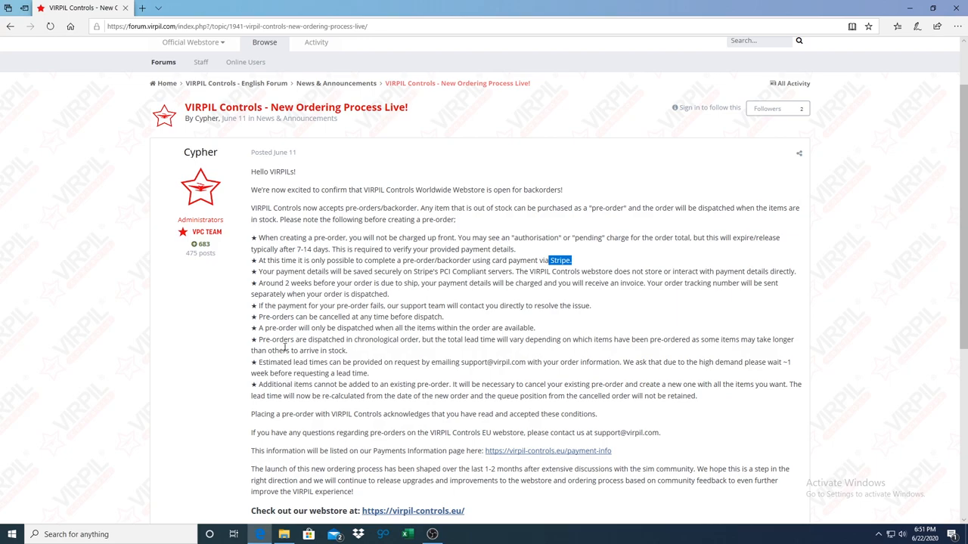
mouse_move(284, 326)
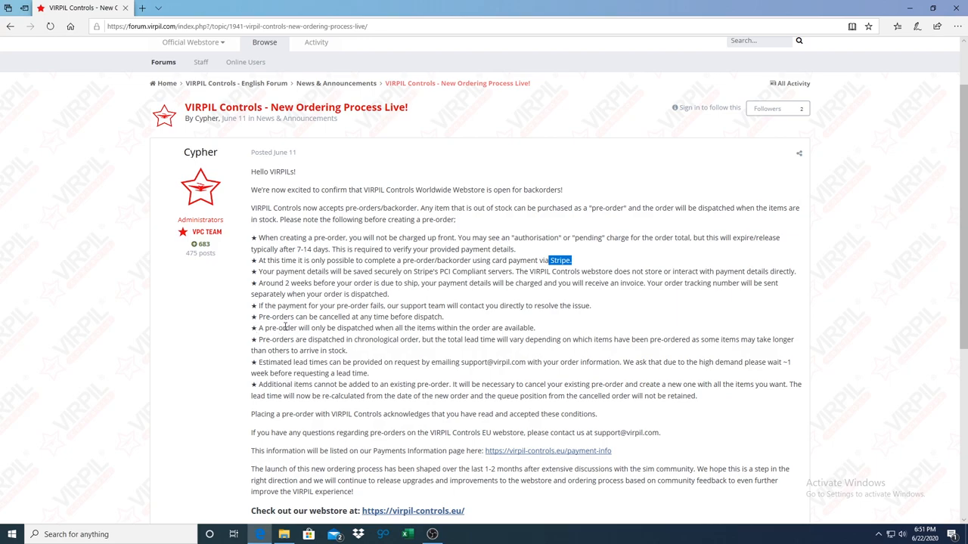
mouse_move(233, 323)
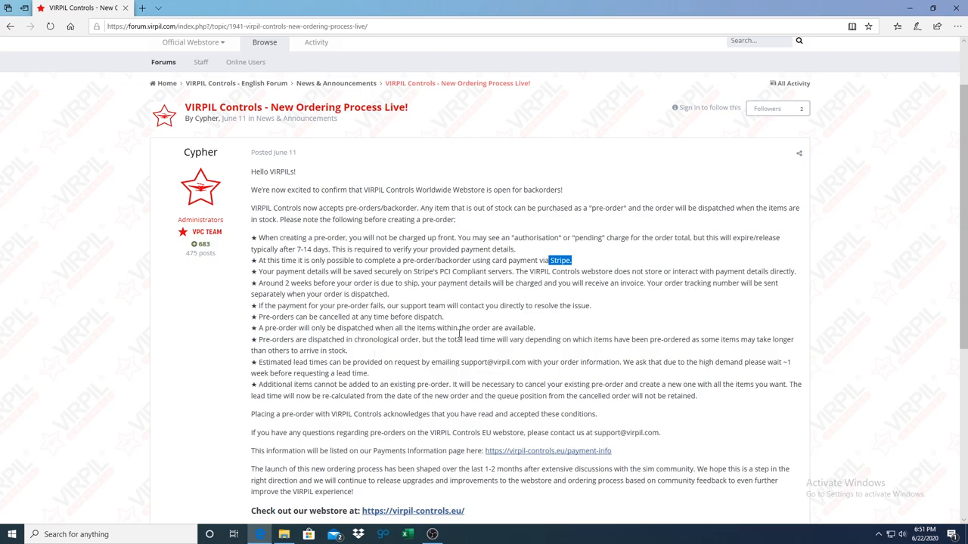
mouse_move(302, 320)
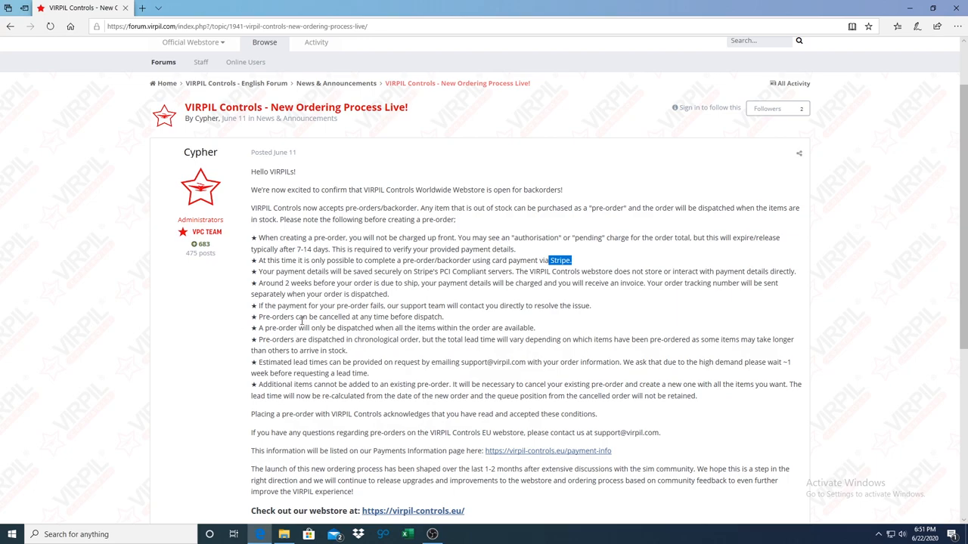
mouse_move(463, 310)
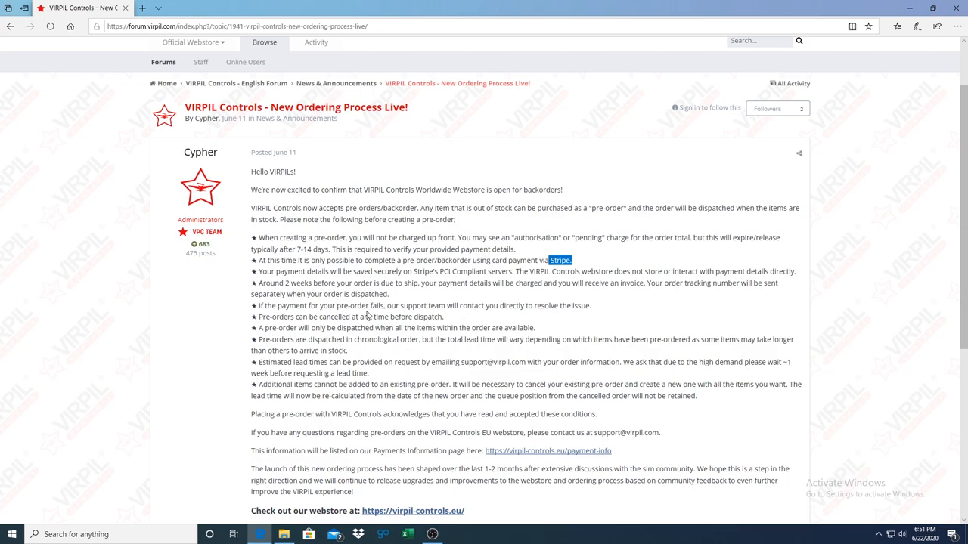
mouse_move(381, 251)
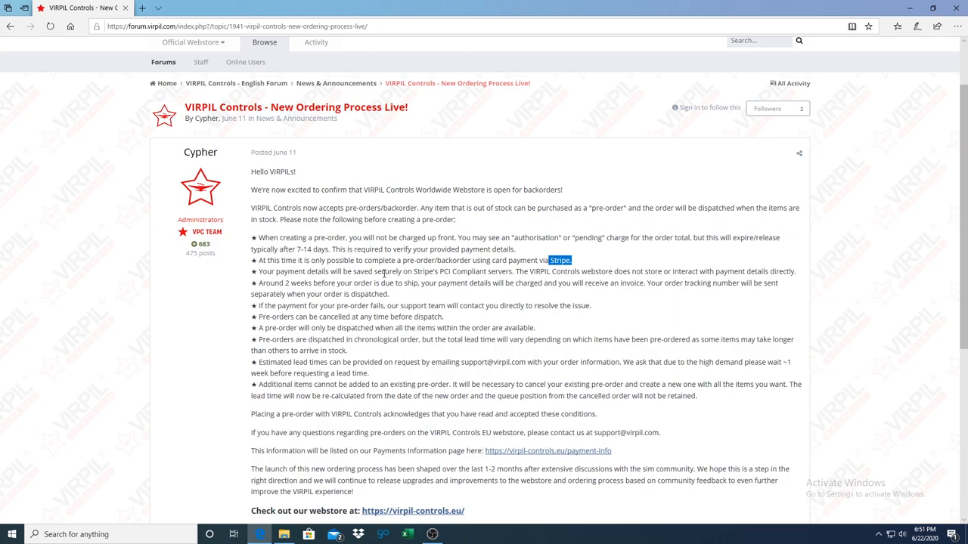
scroll("down", 3)
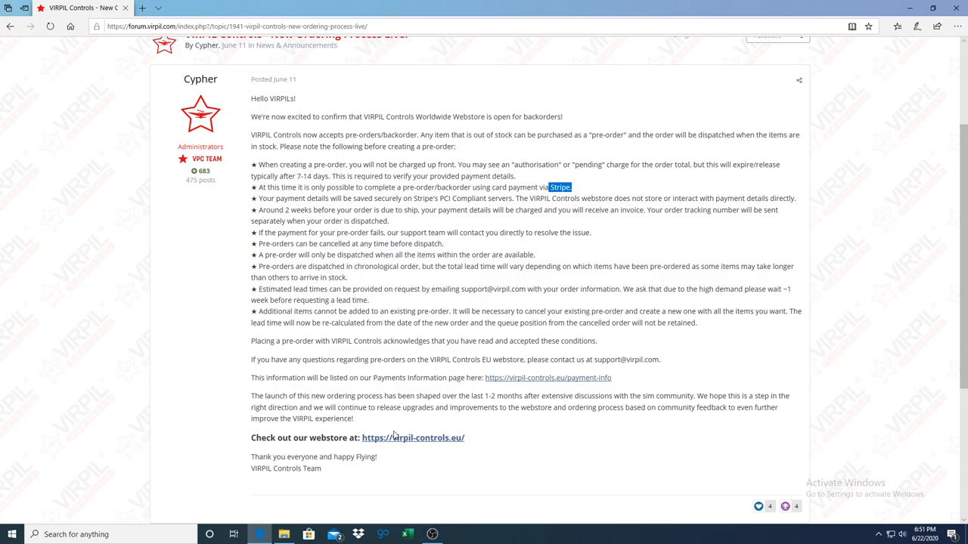
Follow the webstore link and browse to the VPC MongoosT-50CM2 Throttle product page
left_click(413, 437)
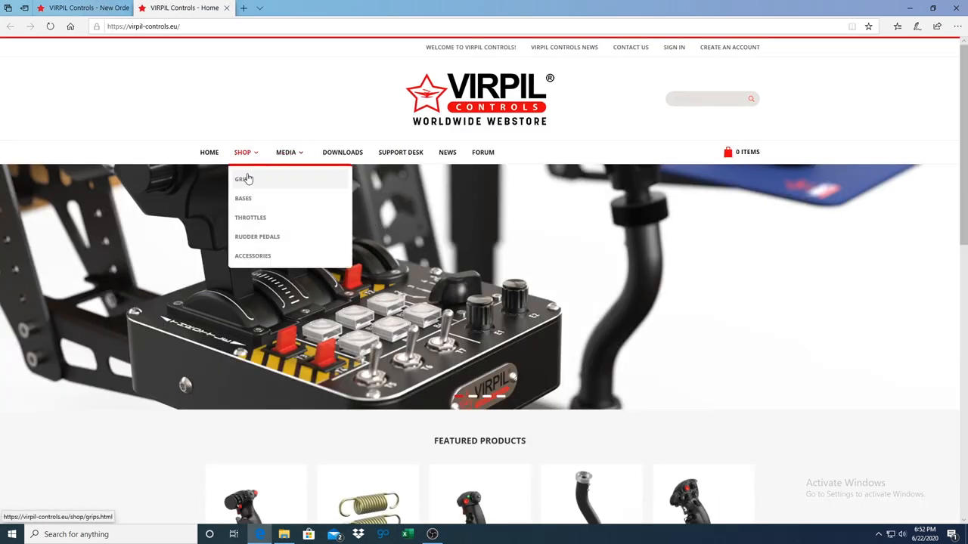
left_click(251, 218)
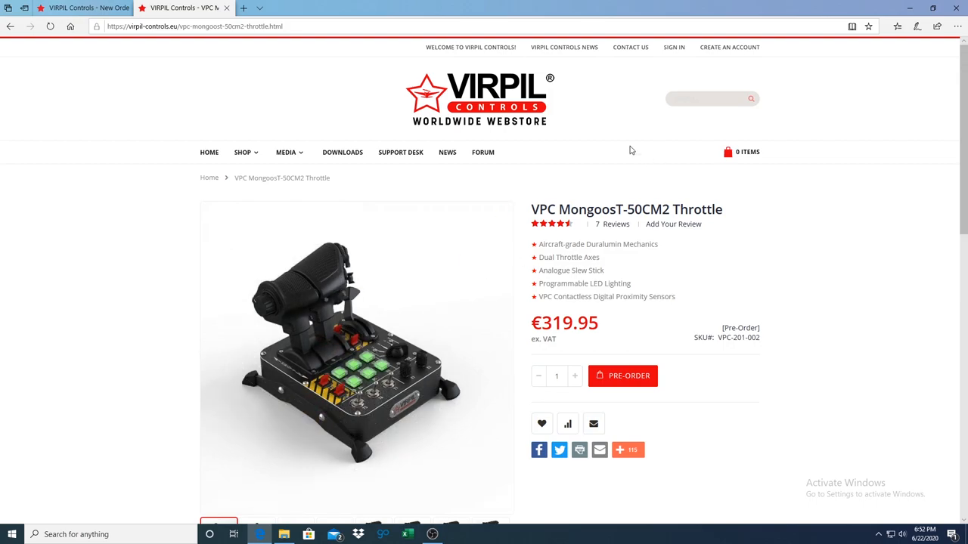
mouse_move(659, 146)
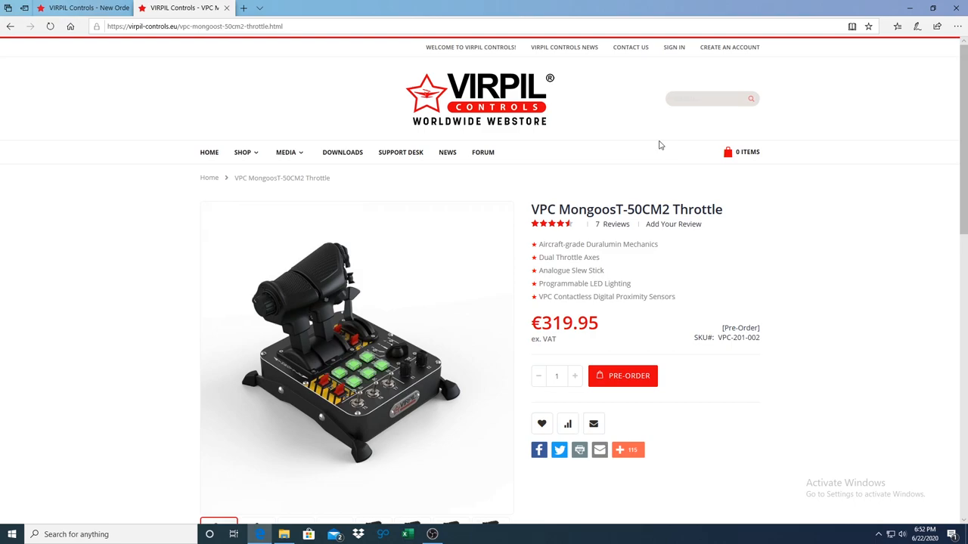
mouse_move(516, 106)
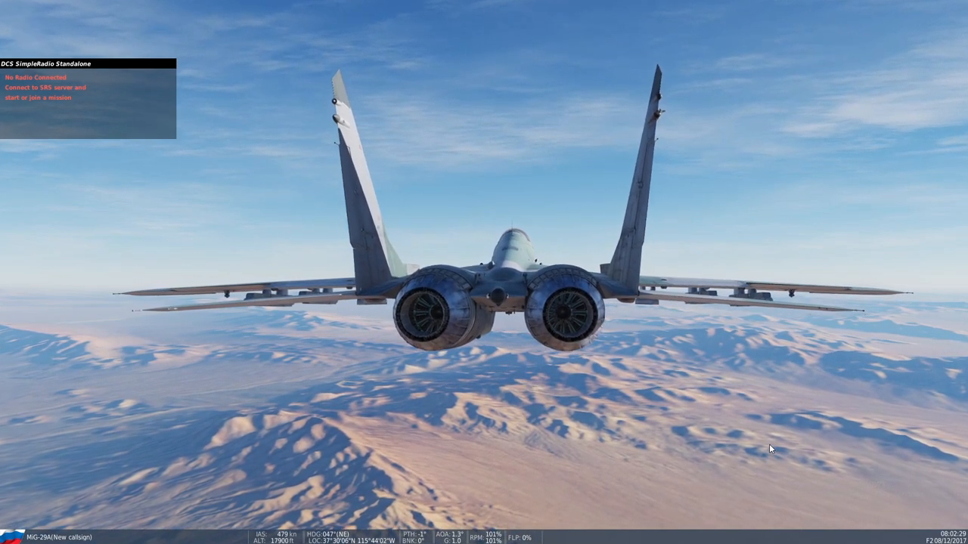
Pause the mission and reach Axis Tune for the MiG-29's Thrust Right (JOY_RY) axis
key("Escape")
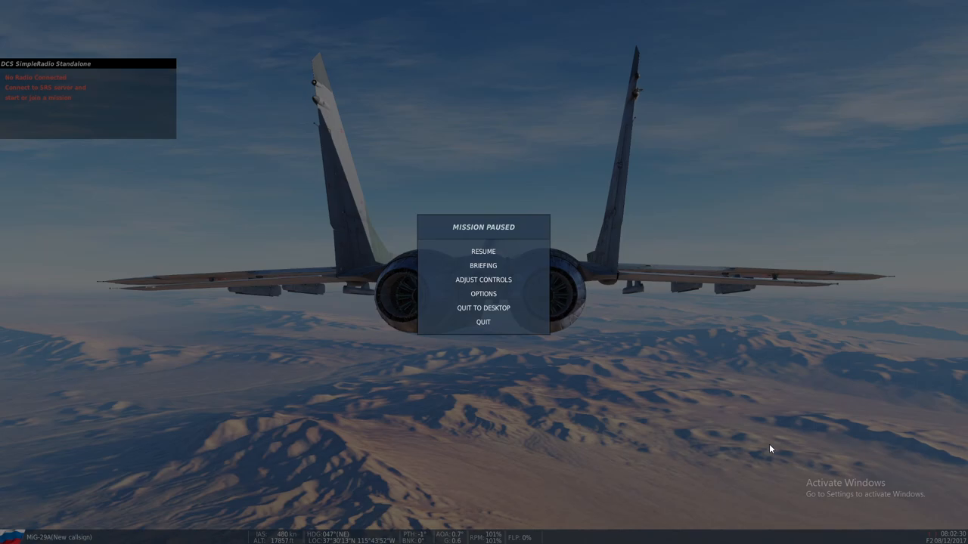
left_click(484, 280)
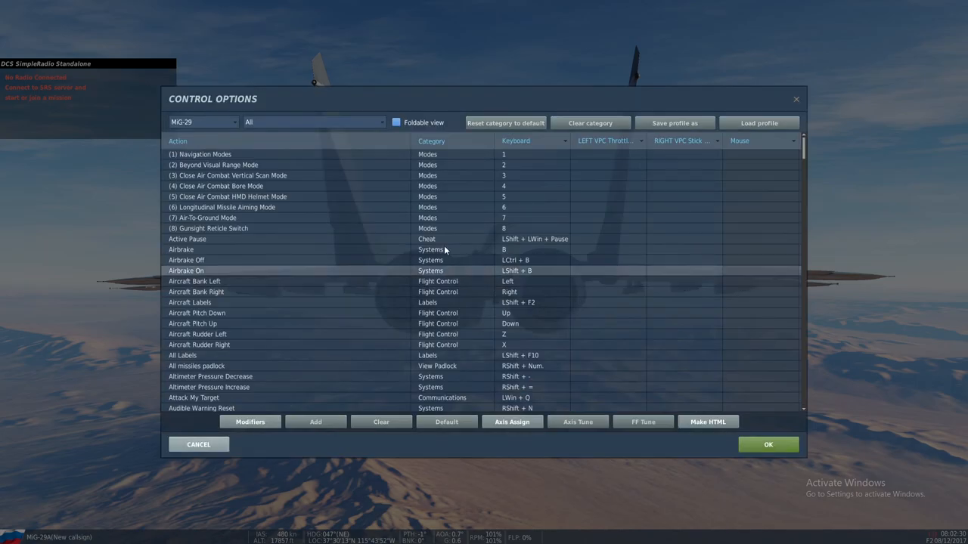
left_click(311, 121)
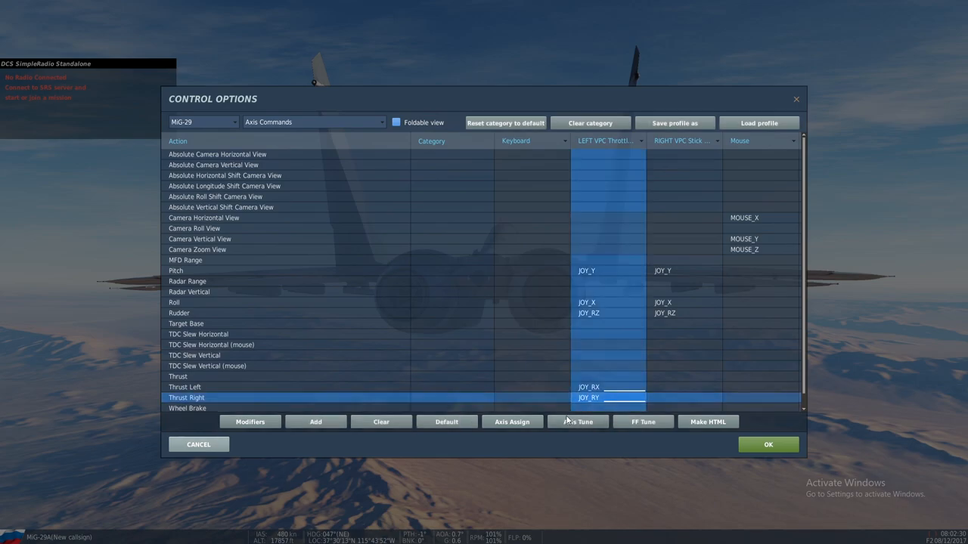
left_click(578, 422)
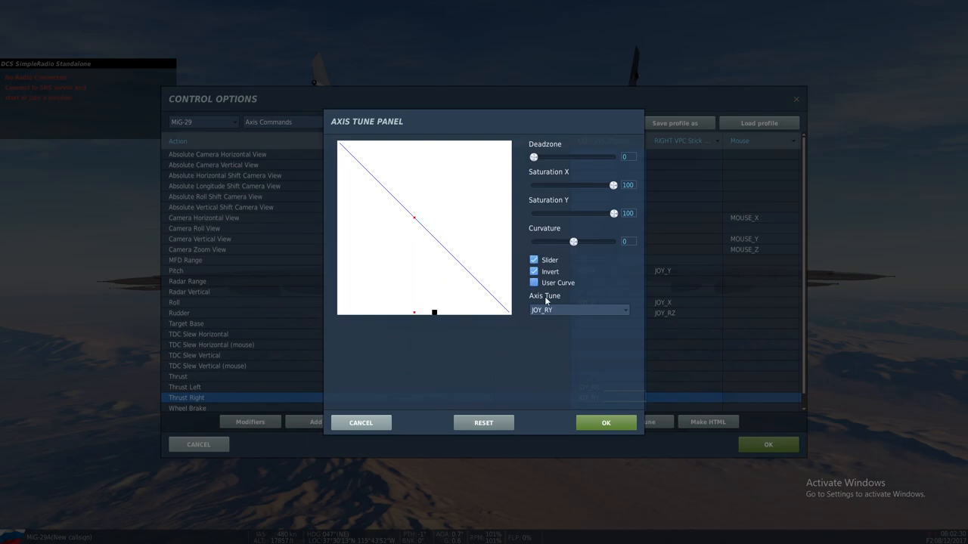
Curve the Thrust Right response, then curve Thrust Left (JOY_RX) the same way and confirm
left_click(534, 272)
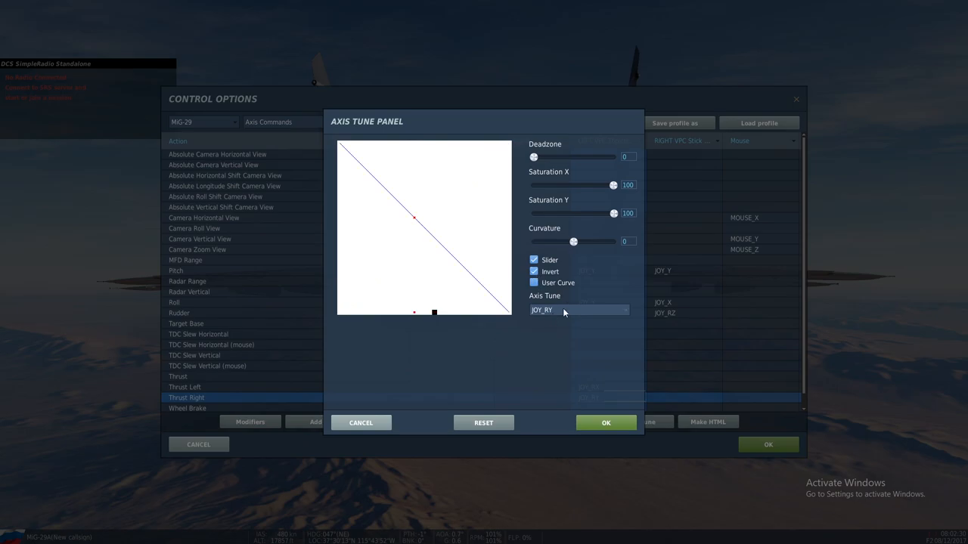
mouse_move(582, 254)
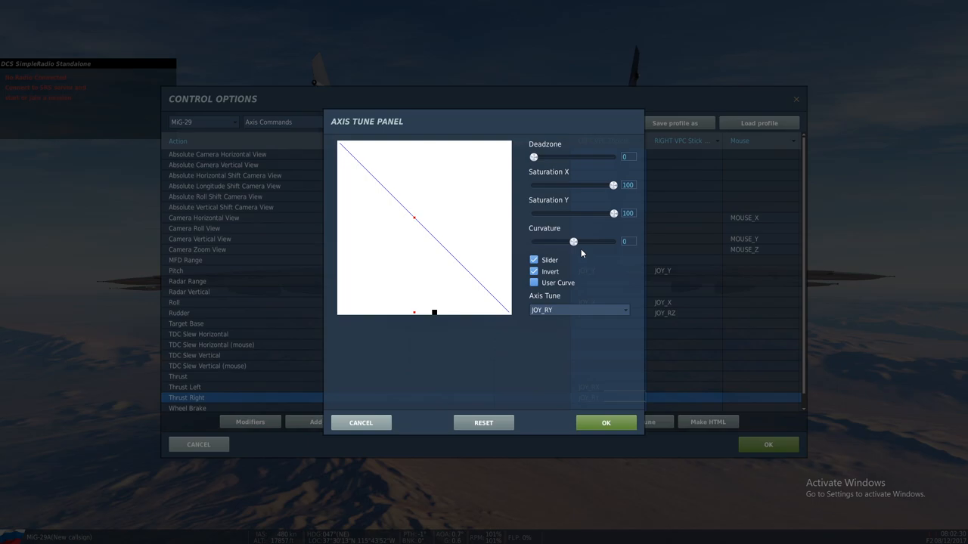
mouse_move(573, 242)
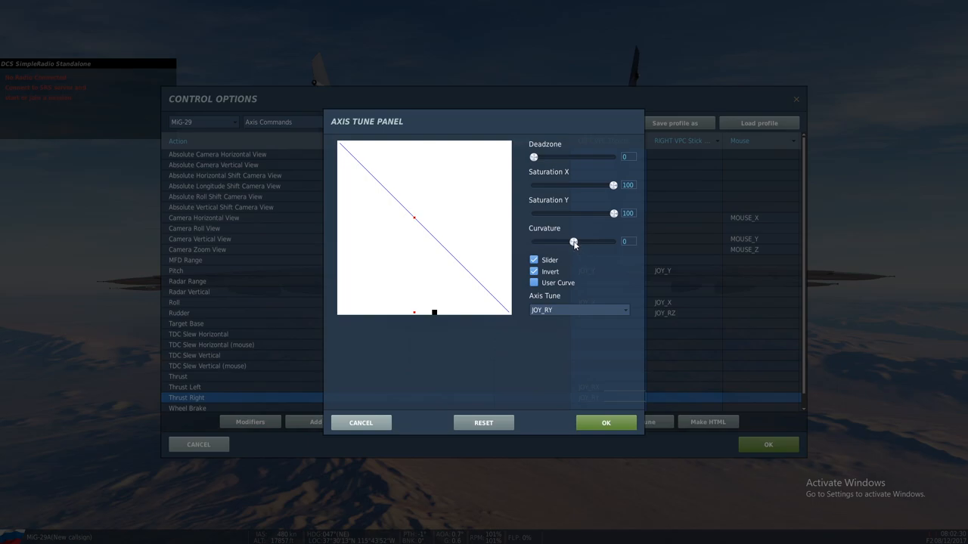
left_click_drag(573, 242, 578, 242)
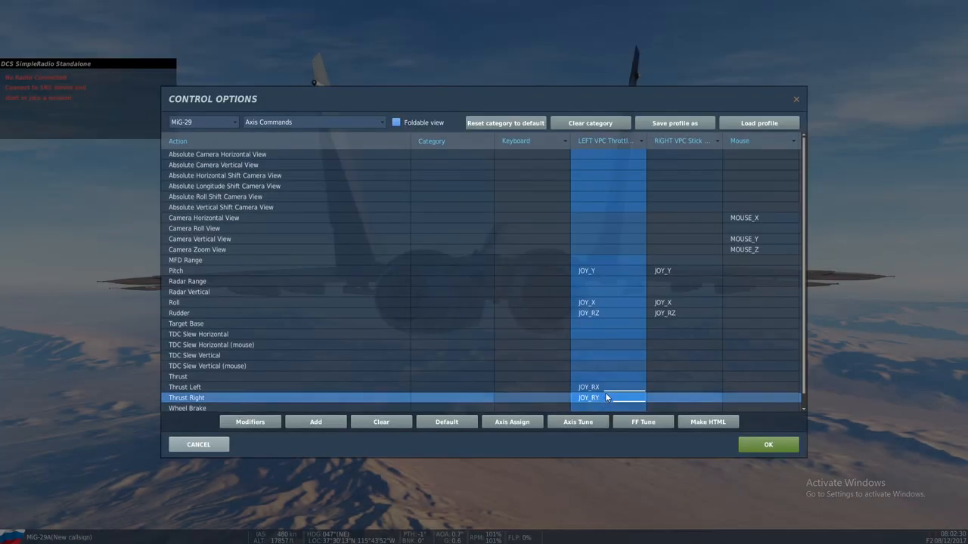
left_click(578, 422)
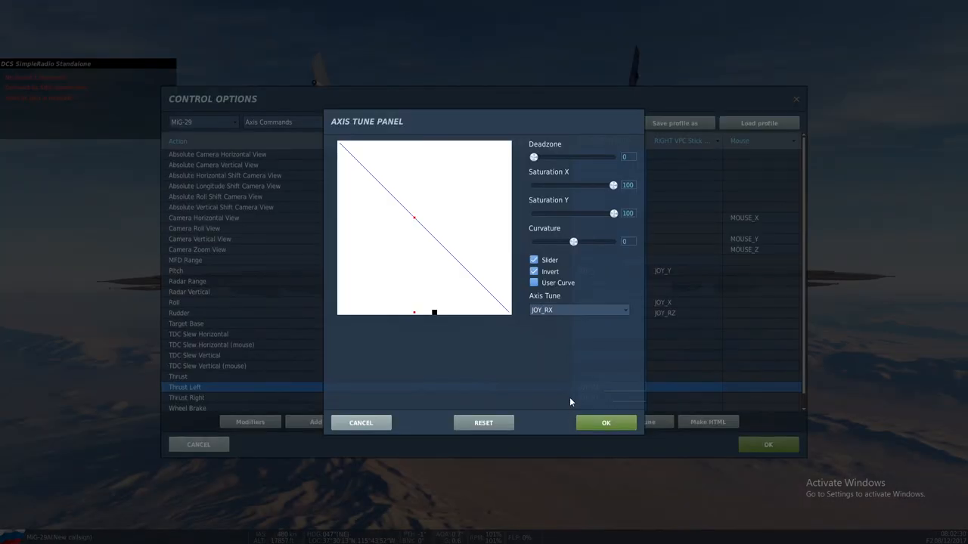
left_click_drag(573, 242, 577, 242)
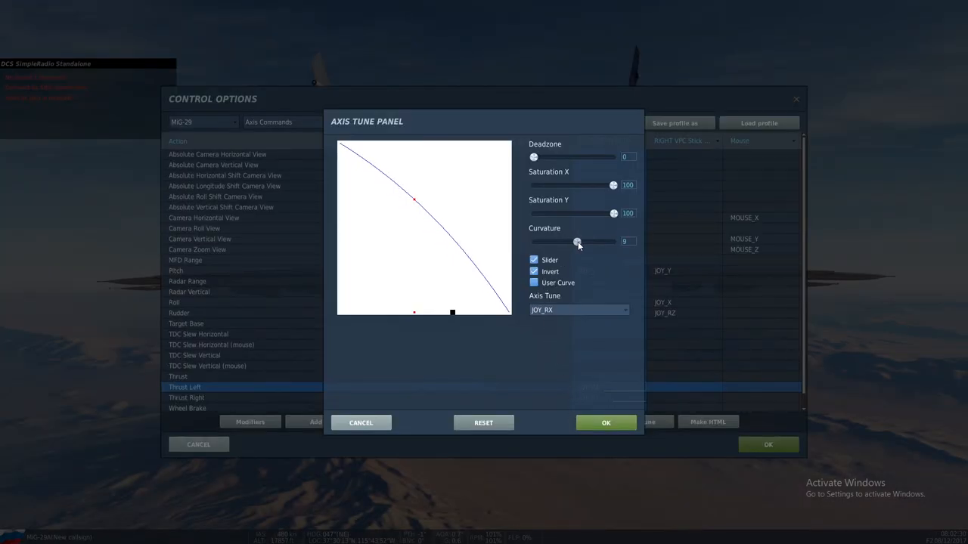
left_click(605, 424)
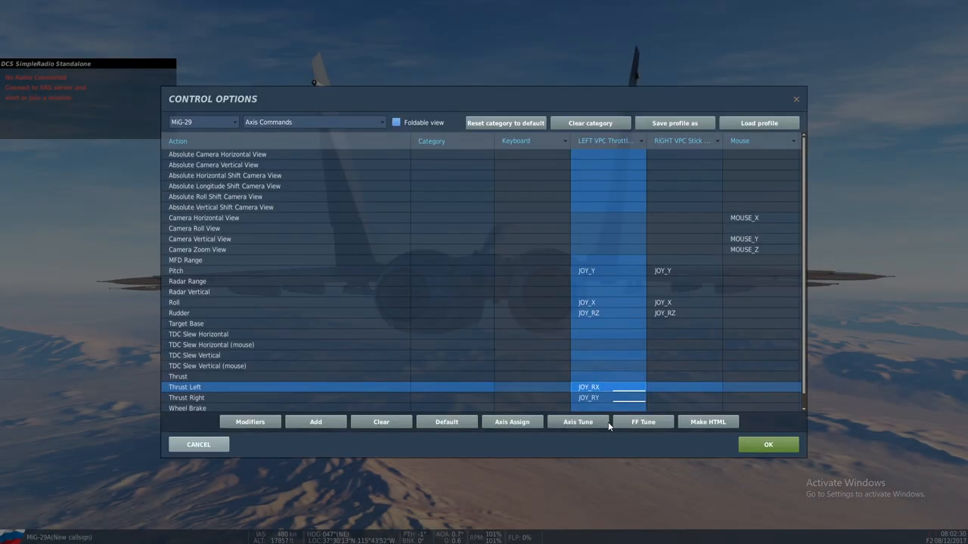
left_click(769, 445)
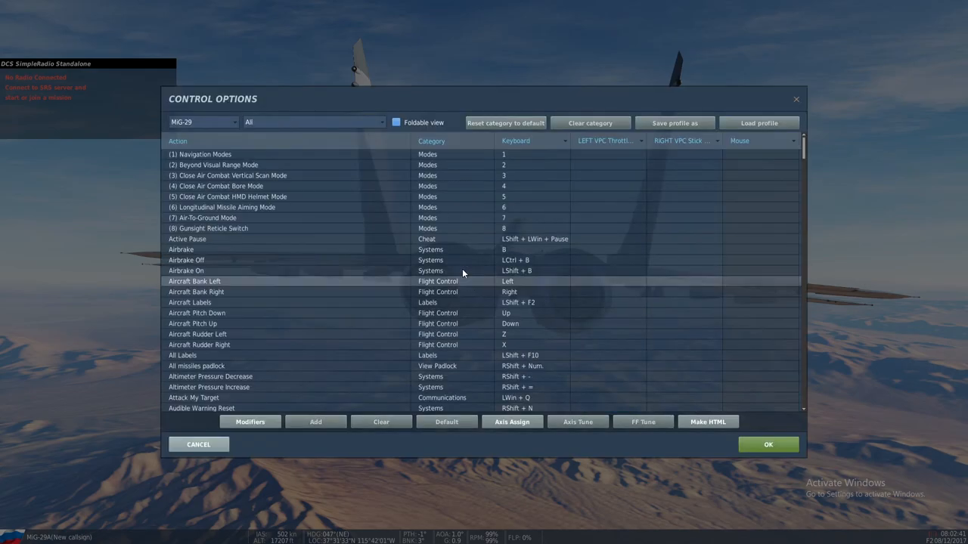
Under Axis Commands, set both thrust axes to curvature 10, confirm and resume flying
left_click(312, 121)
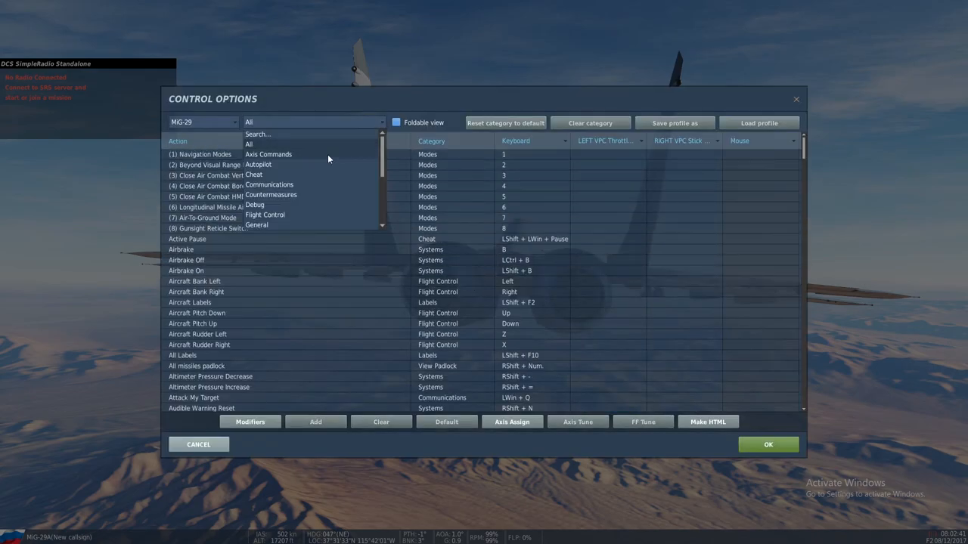
left_click(268, 155)
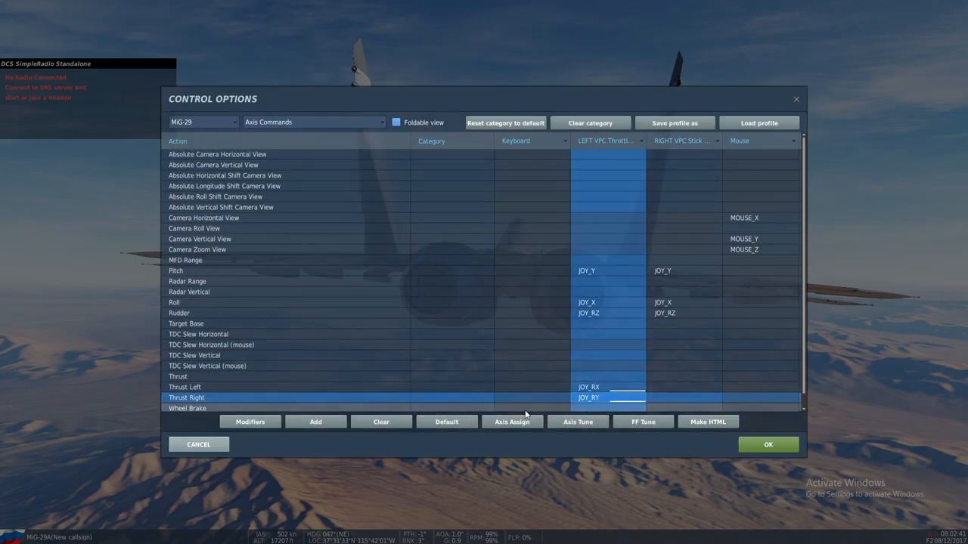
left_click(577, 422)
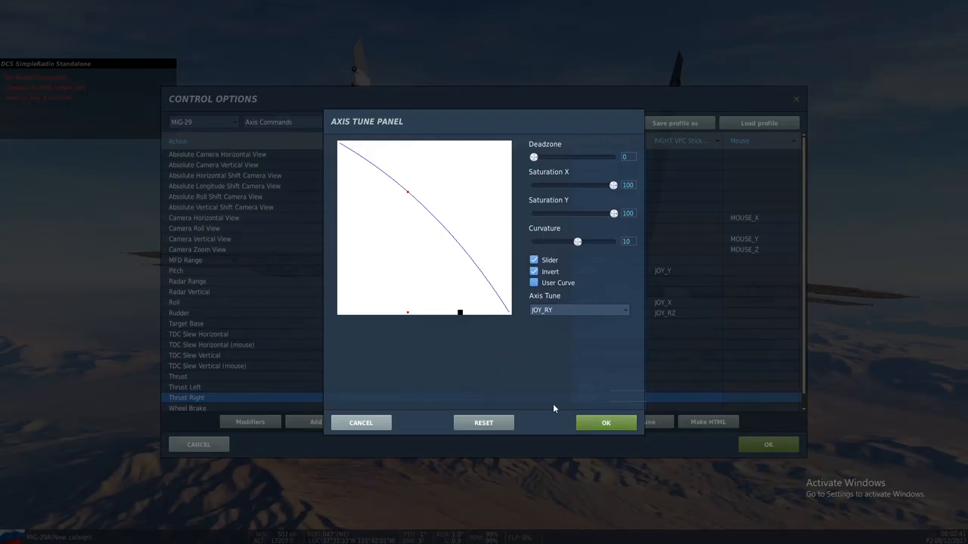
left_click_drag(578, 242, 578, 242)
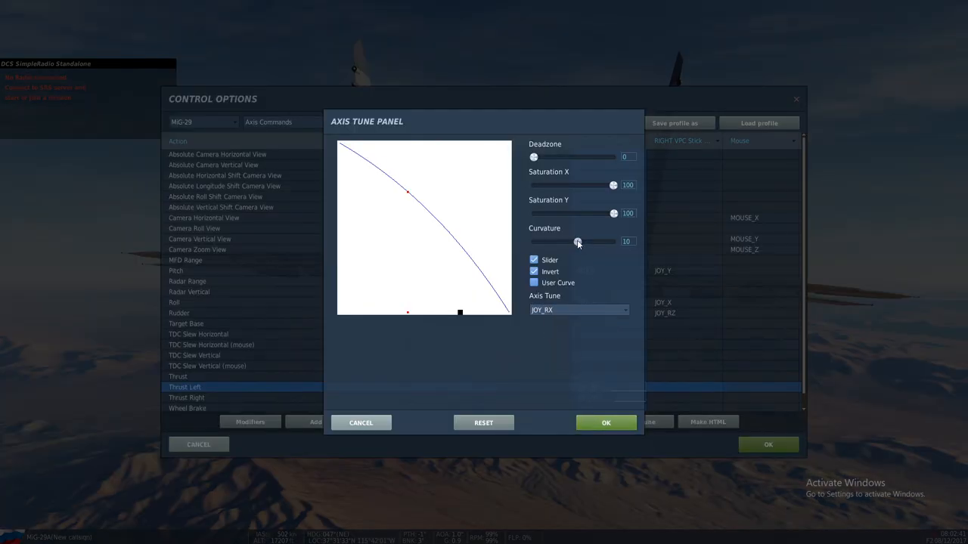
left_click(605, 424)
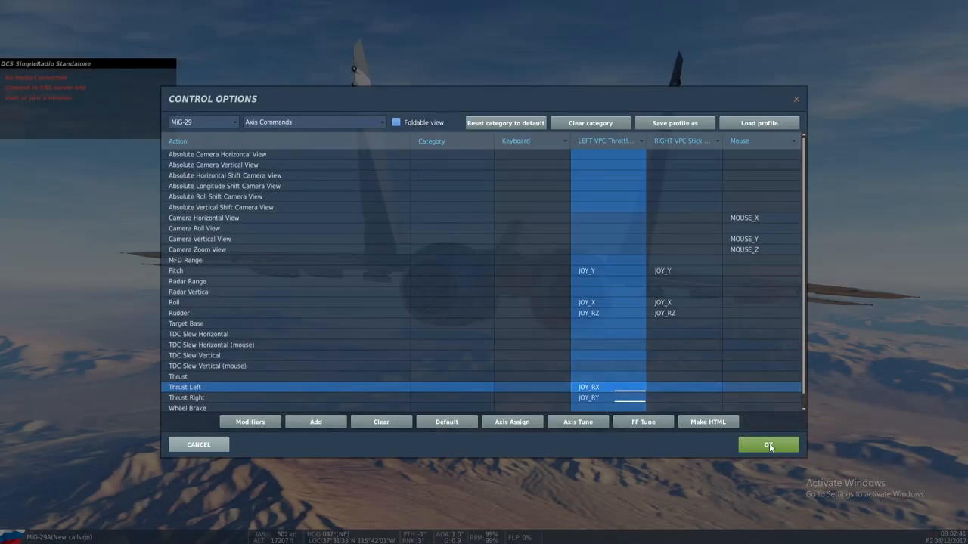
left_click(768, 445)
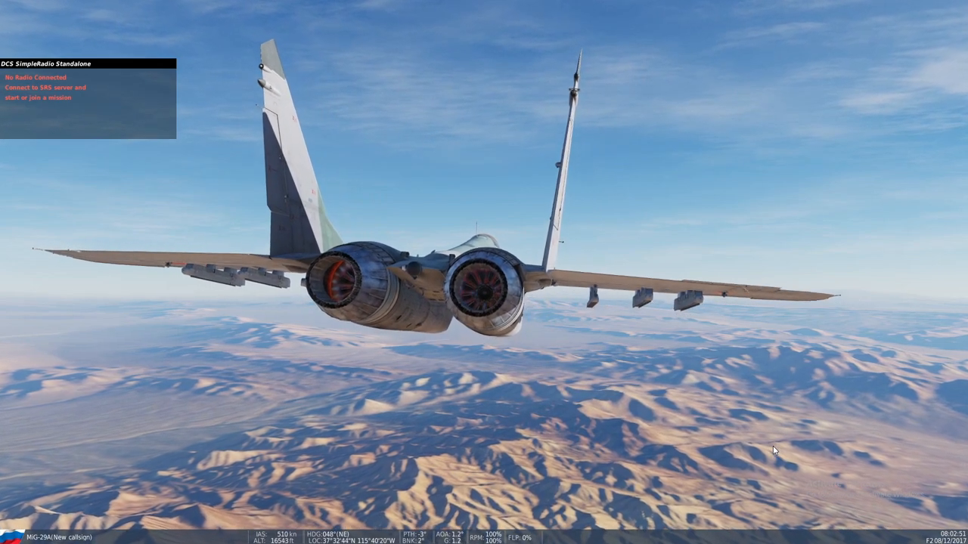
After testing the afterburner detent, pause the mission again
key("Escape")
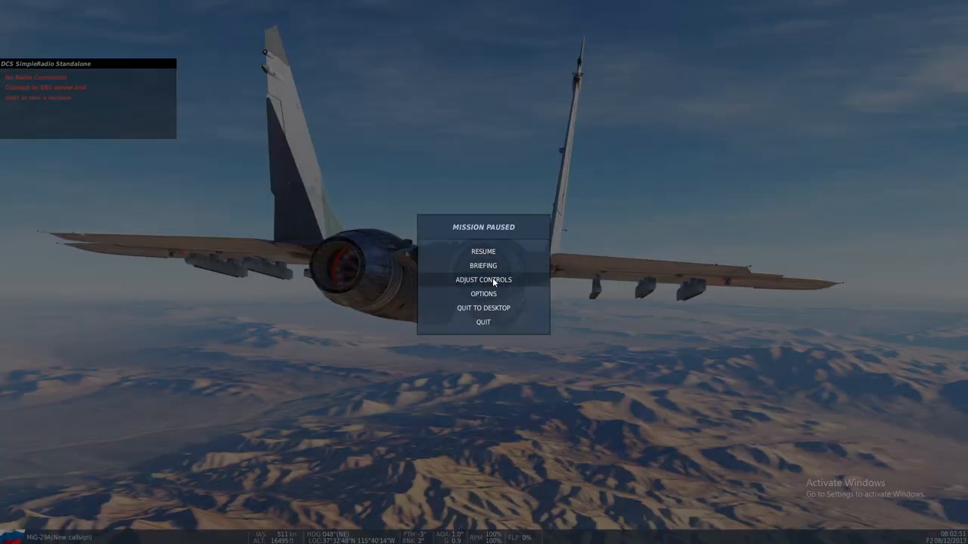
From Adjust Controls, filter to Axis Commands and retune the Thrust Left curvature to 11
left_click(483, 280)
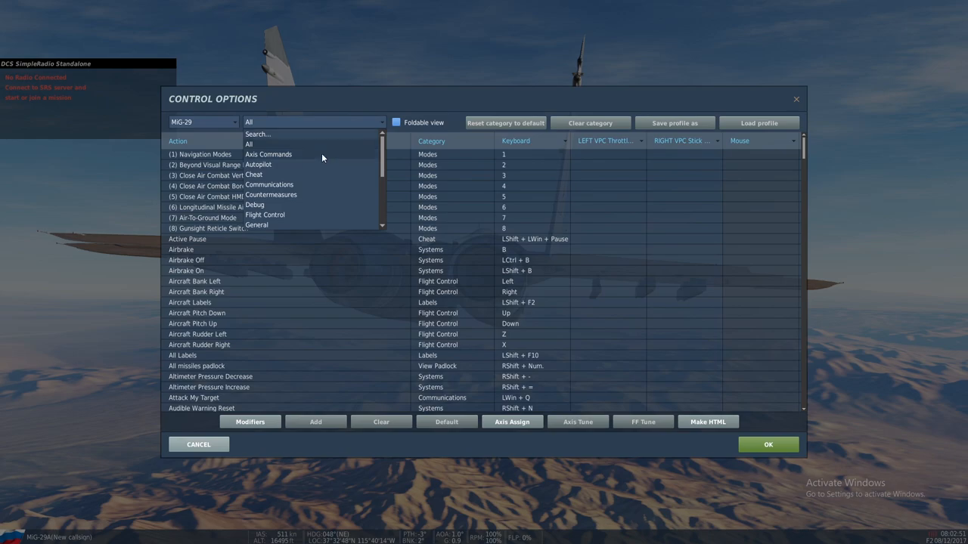
left_click(270, 154)
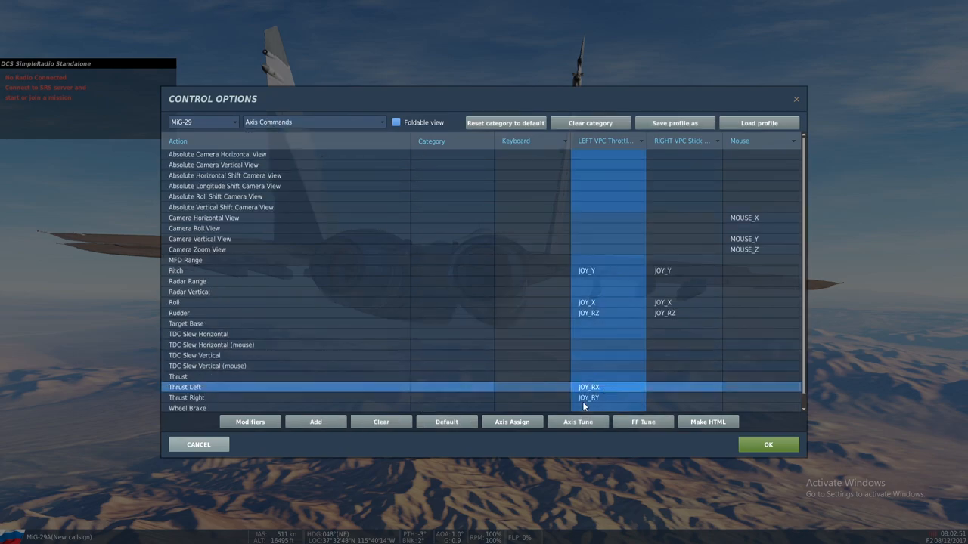
left_click(577, 422)
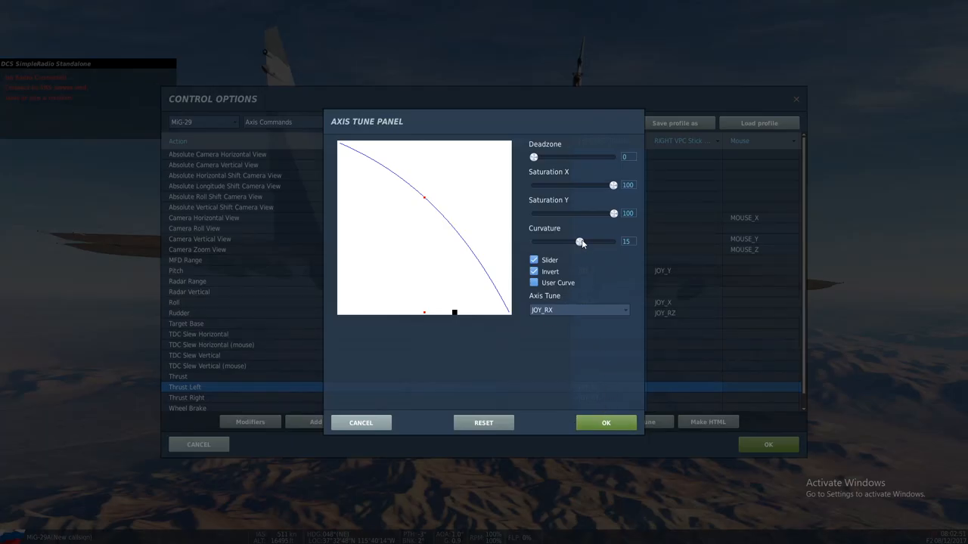
left_click_drag(577, 242, 584, 242)
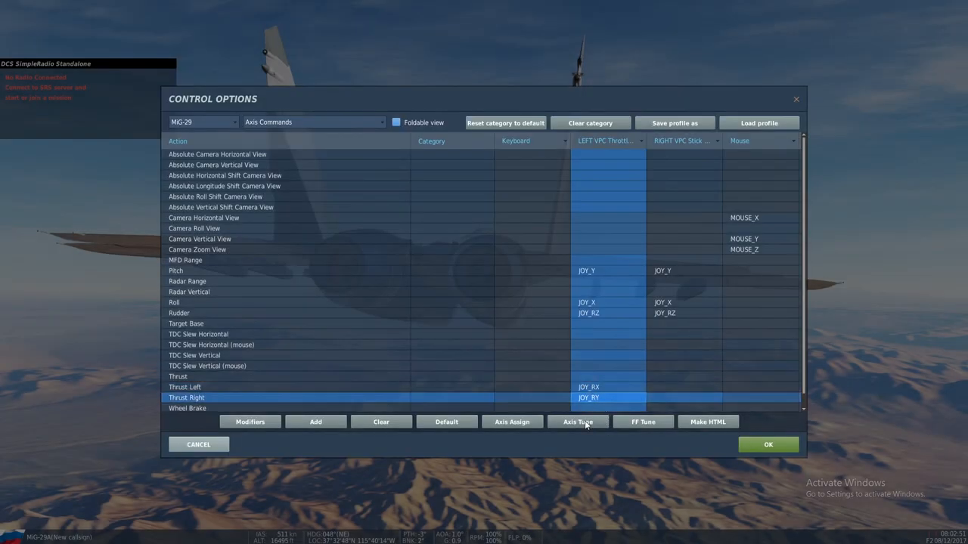
Set Thrust Right curvature to 19, confirm, return to flight and pause again
left_click(578, 422)
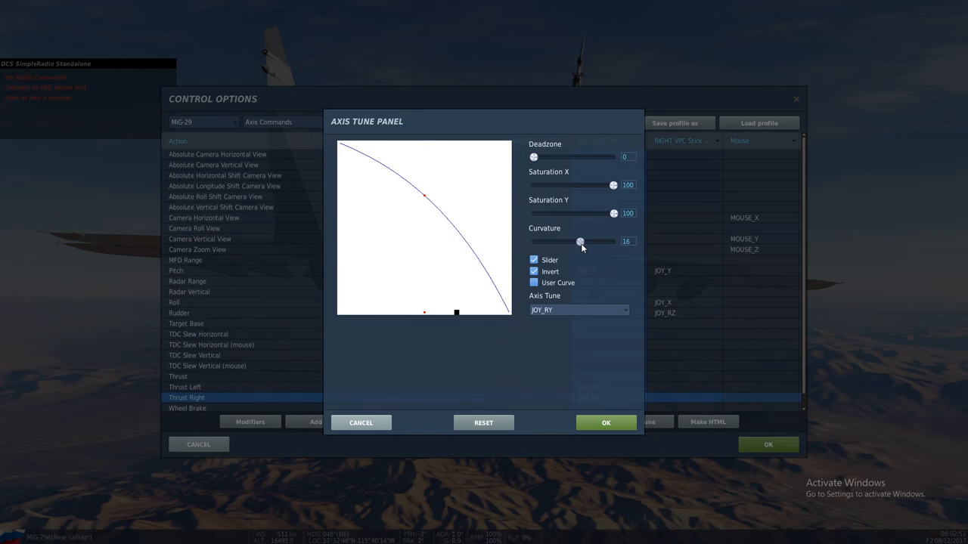
left_click_drag(581, 242, 584, 241)
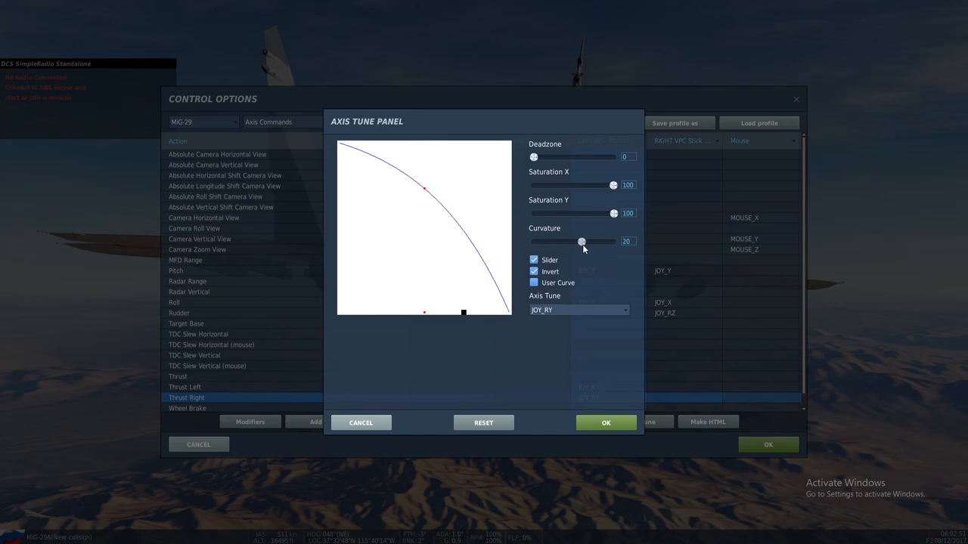
left_click_drag(581, 242, 581, 242)
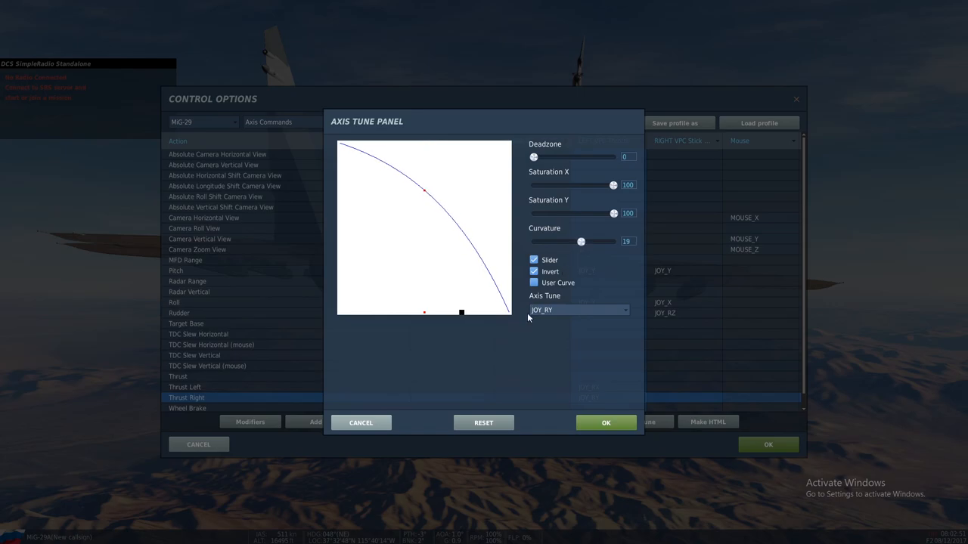
left_click(605, 423)
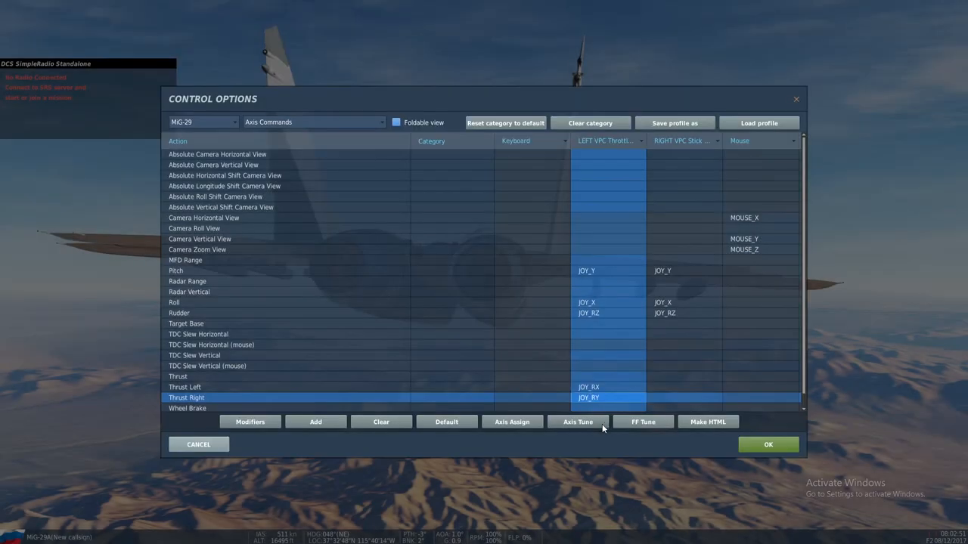
left_click(768, 445)
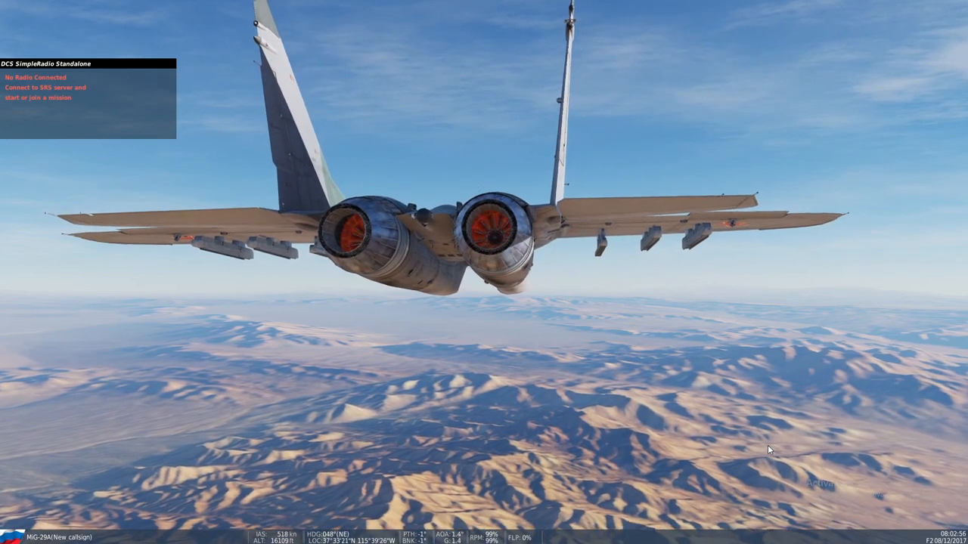
key("Escape")
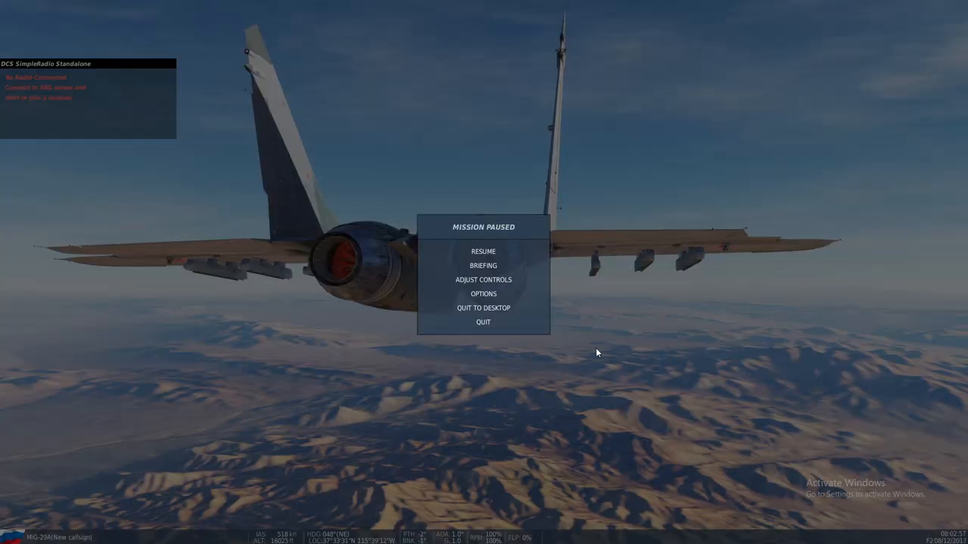
From Adjust Controls, set the Thrust Left curvature to 20 and accept it
left_click(484, 279)
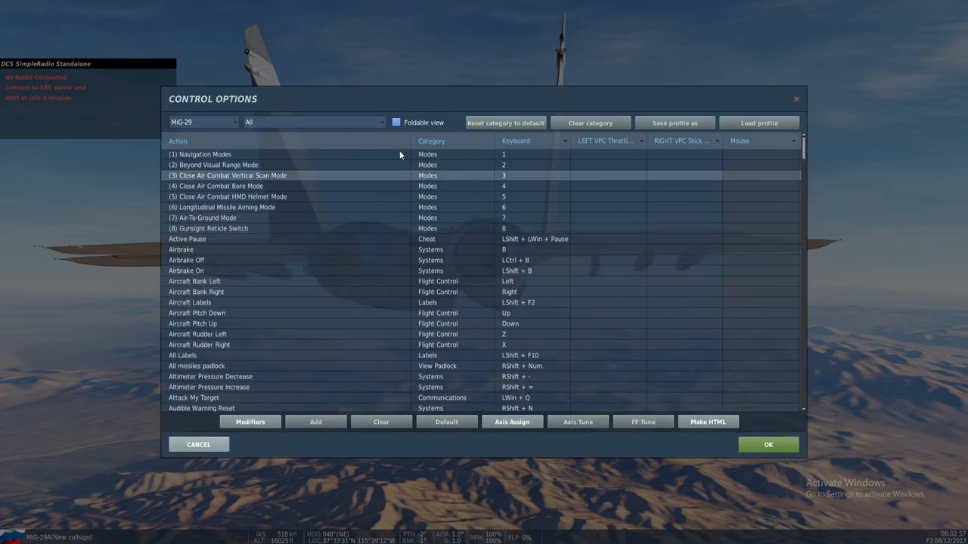
left_click(311, 121)
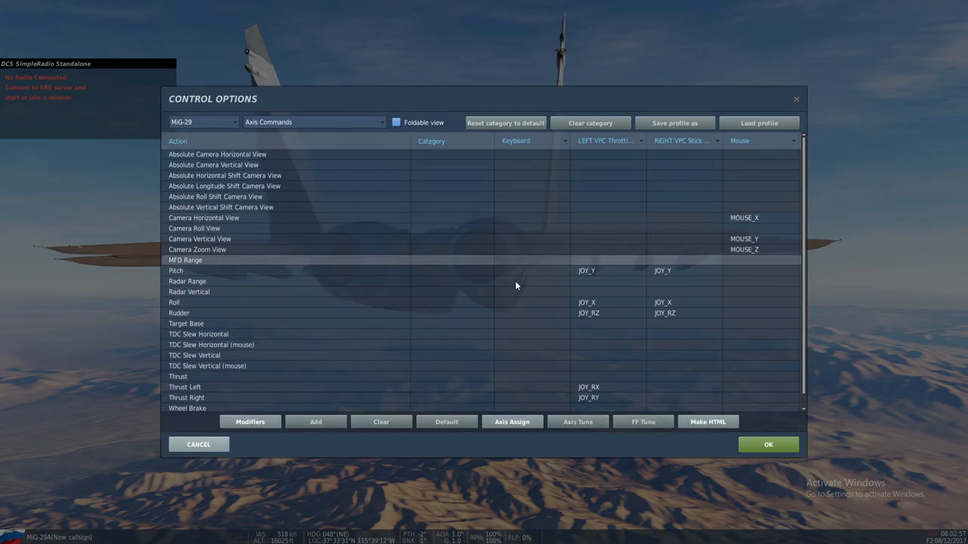
left_click(577, 422)
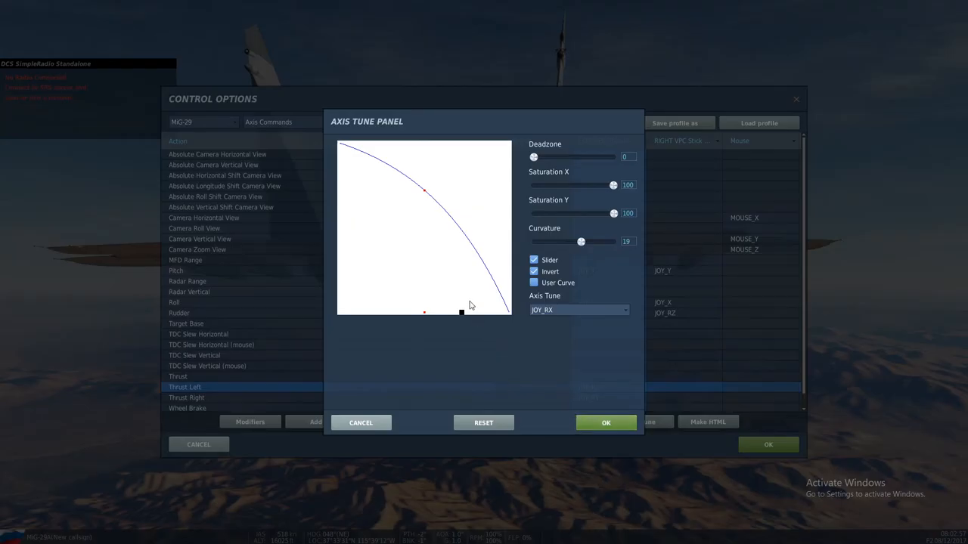
left_click_drag(581, 242, 583, 242)
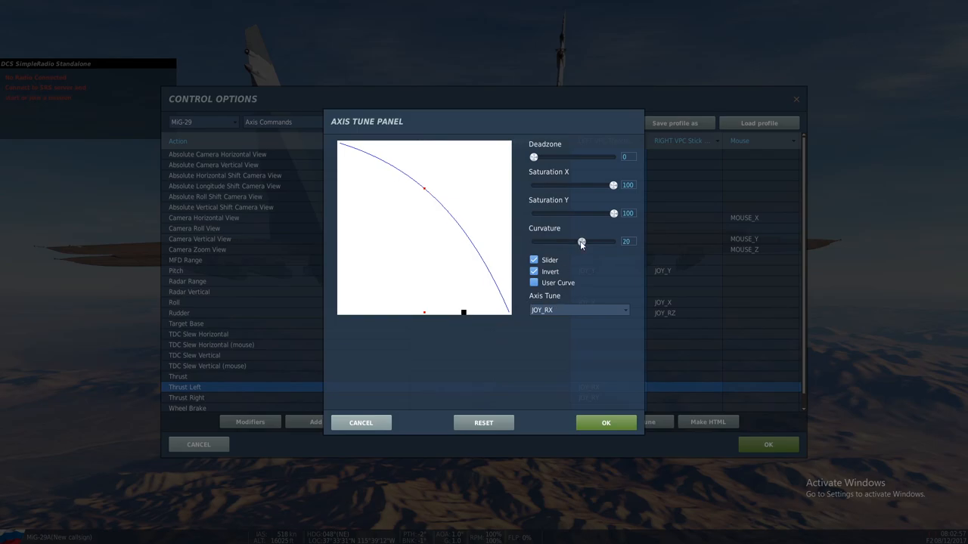
left_click_drag(579, 242, 584, 242)
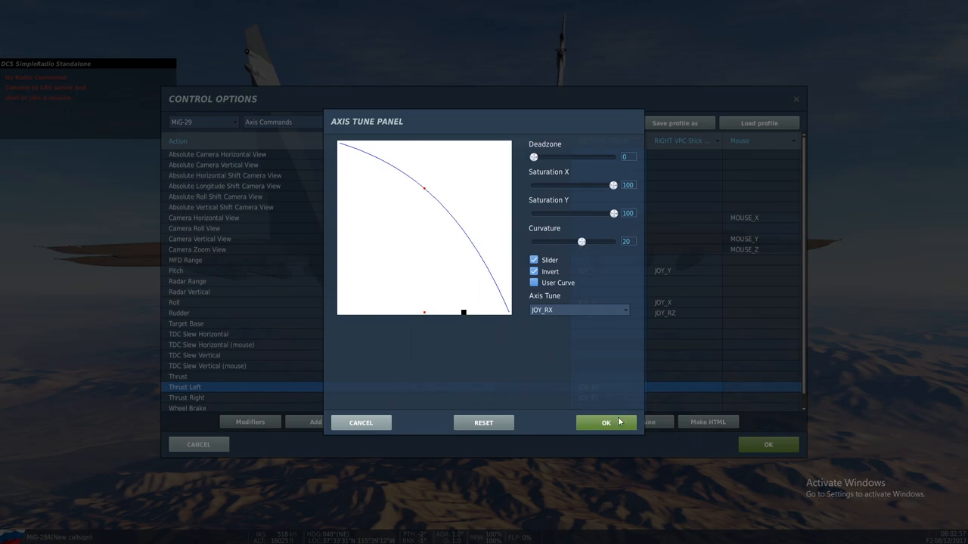
left_click(605, 423)
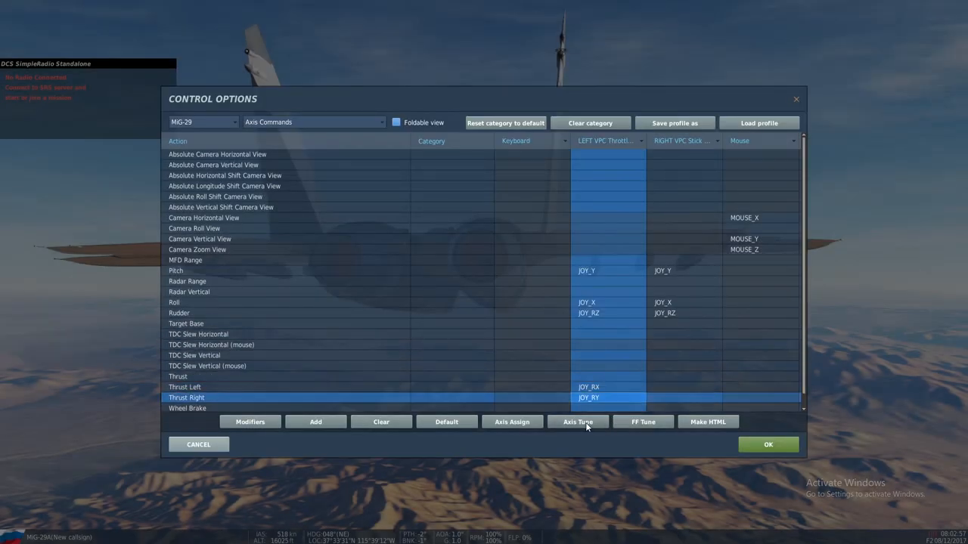
Review Thrust Right tuning, also at curvature 20, and save it
left_click(577, 422)
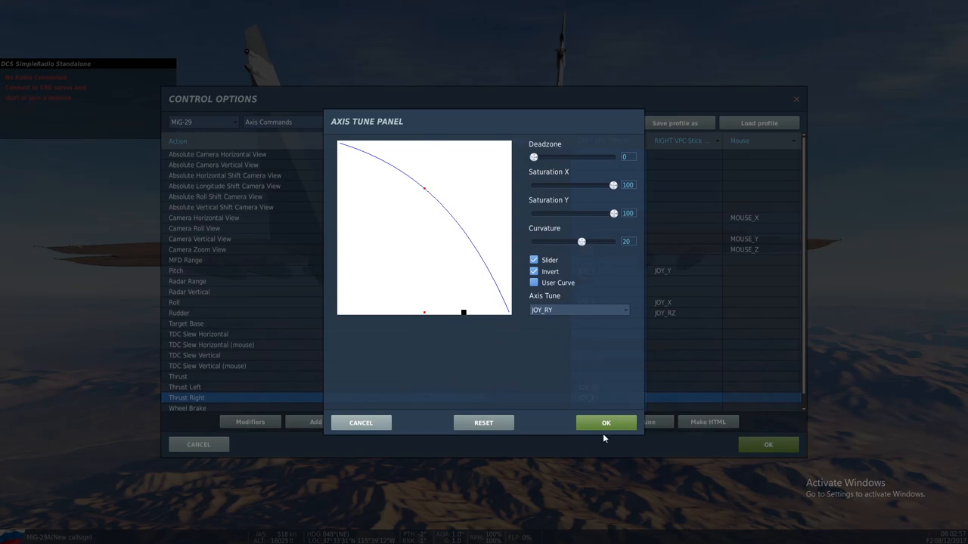
left_click(605, 424)
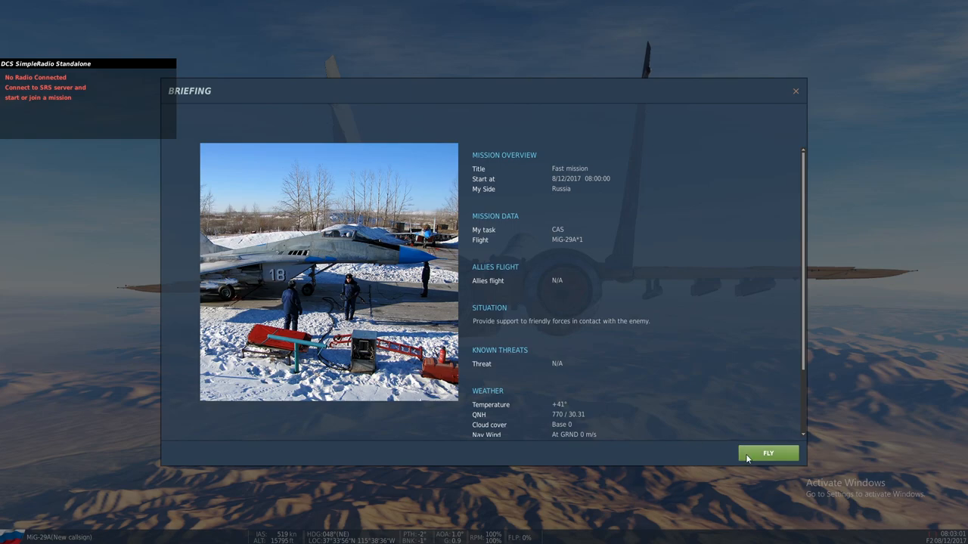
Leave the mission briefing with Fly and head back toward the control options
left_click(767, 454)
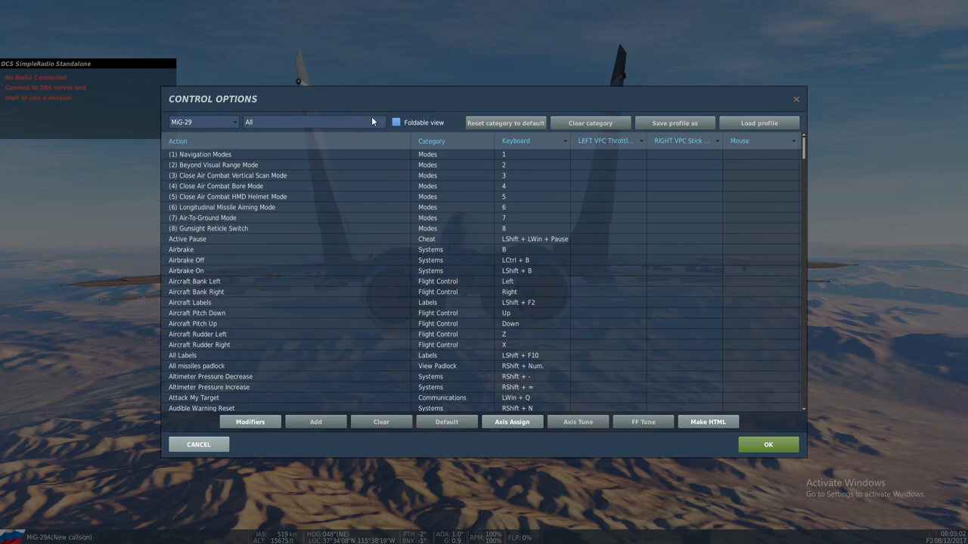
Under Axis Commands, raise Thrust Left curvature to 21, then revisit and close Thrust Right tuning
left_click(311, 121)
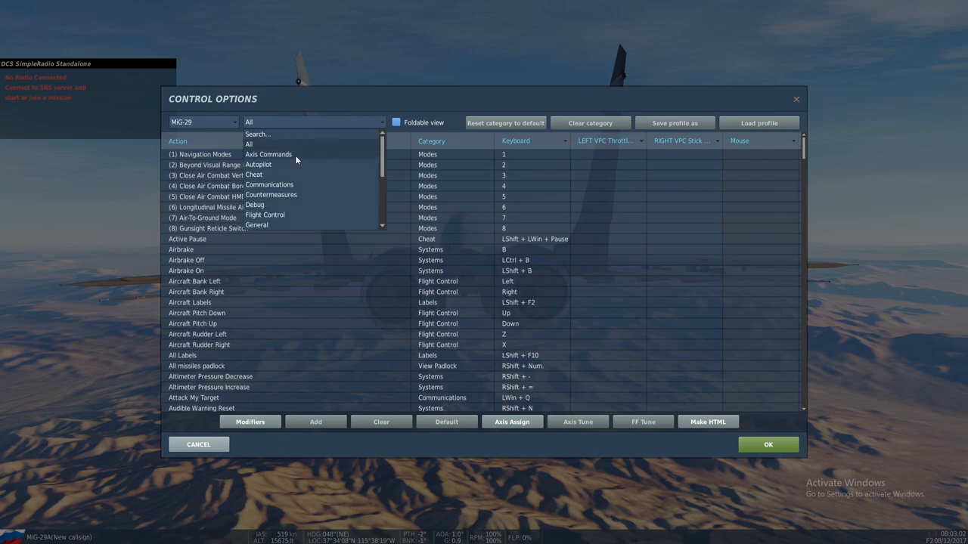
left_click(269, 155)
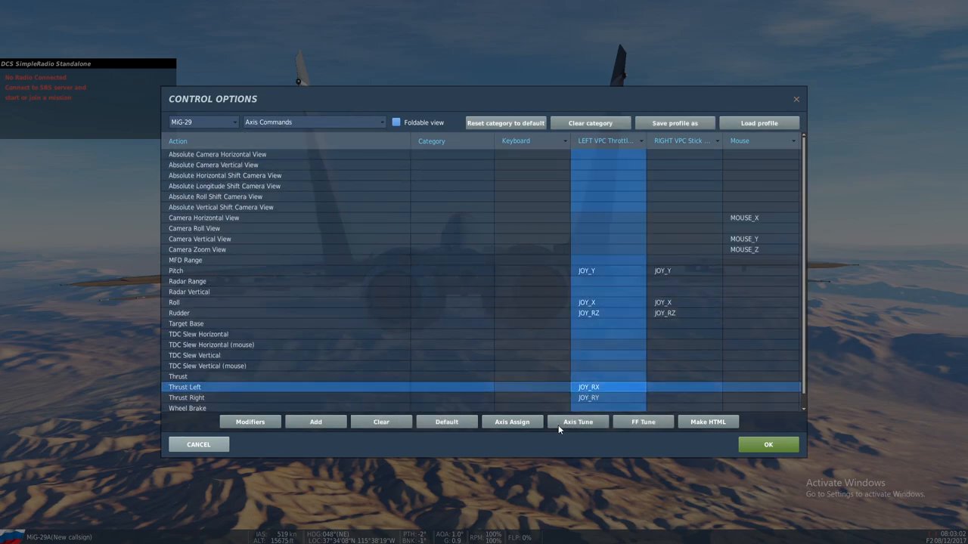
left_click(577, 422)
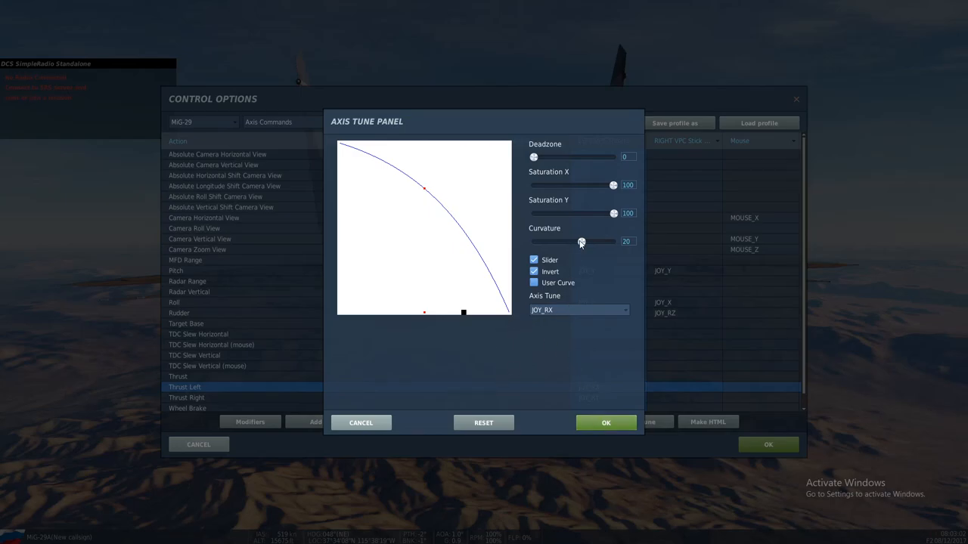
left_click_drag(581, 242, 582, 242)
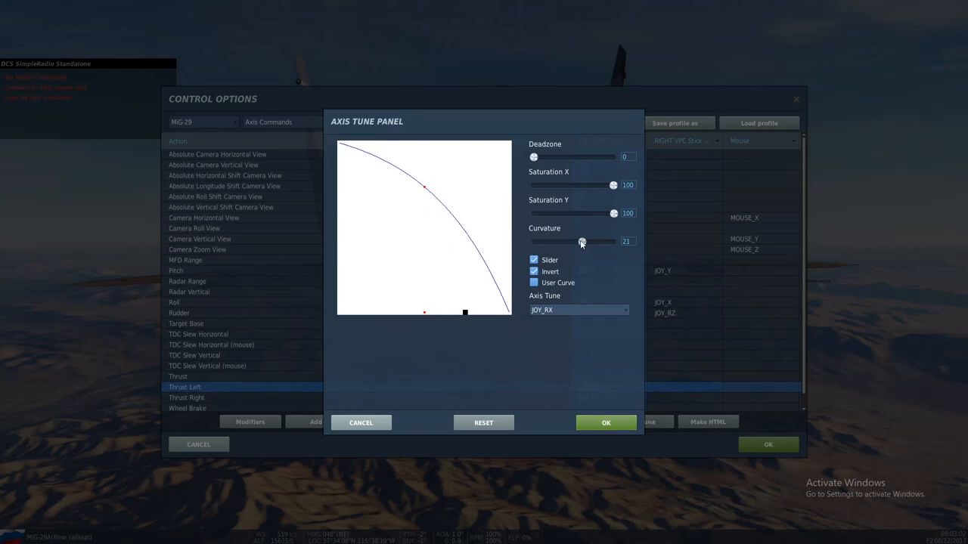
left_click(605, 423)
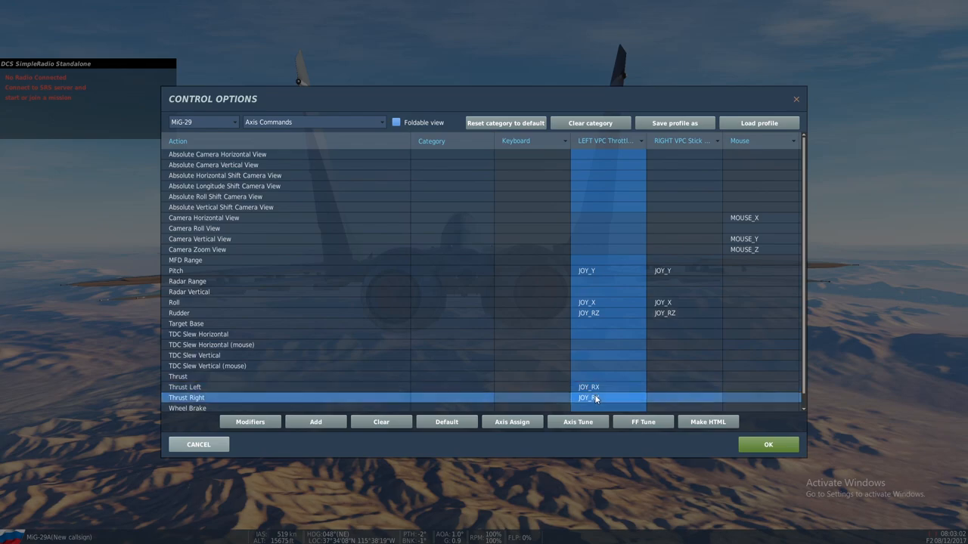
left_click(577, 422)
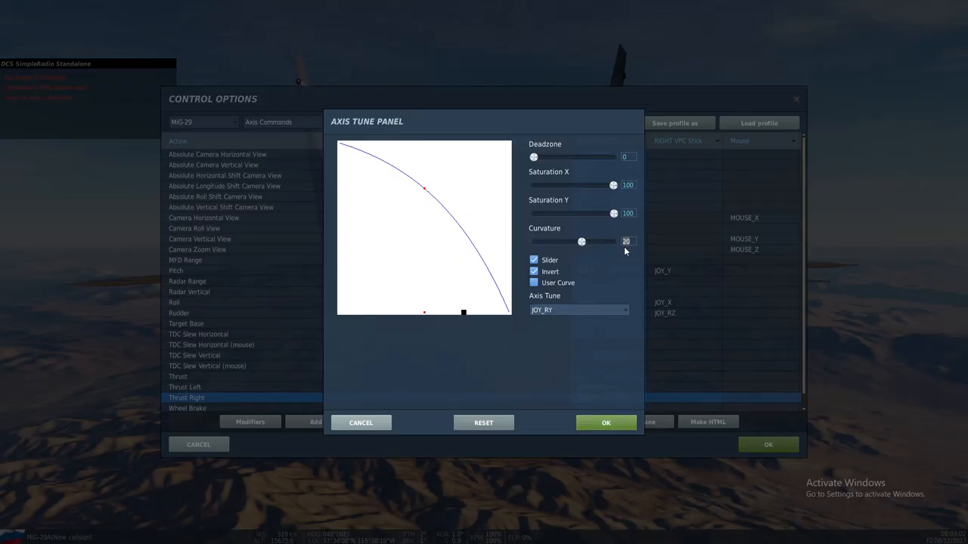
left_click(605, 423)
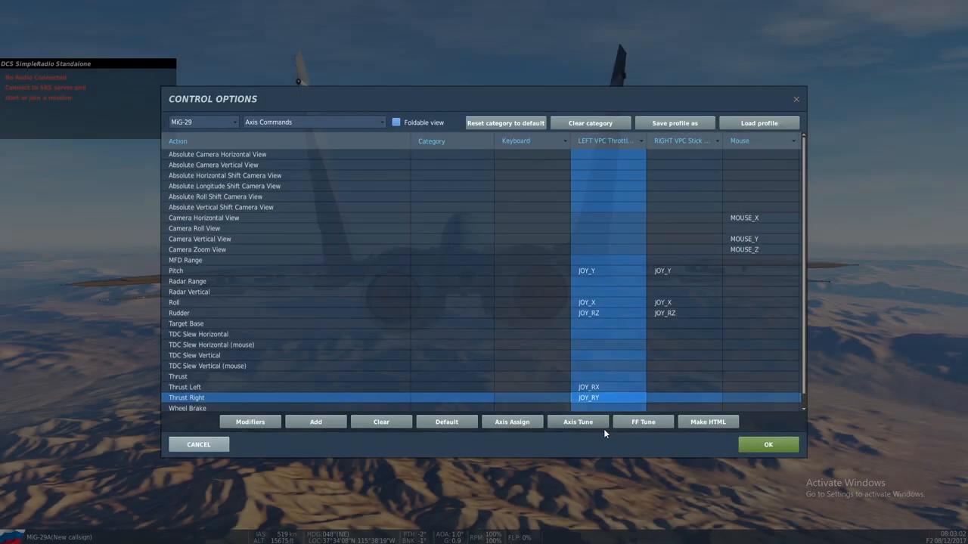